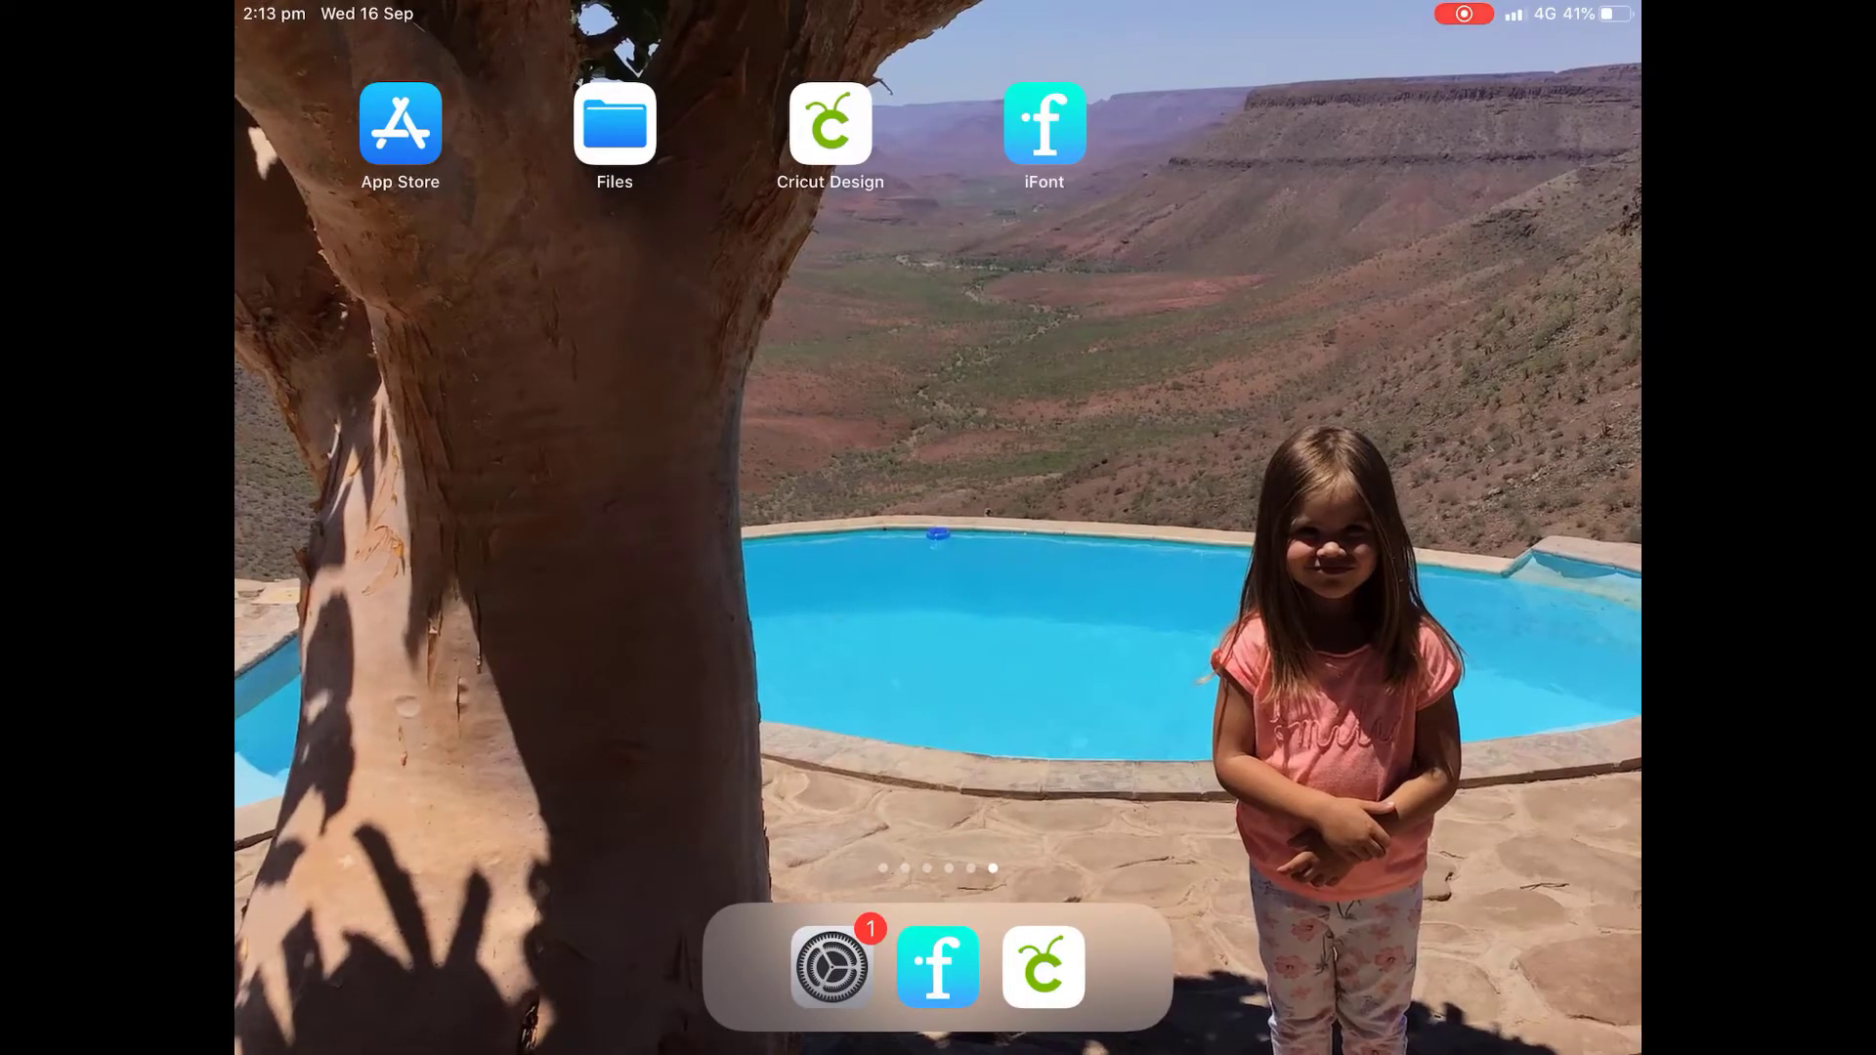
- Swipe through the Home Screen pages until the Safari icon is reached
scroll("left", 3)
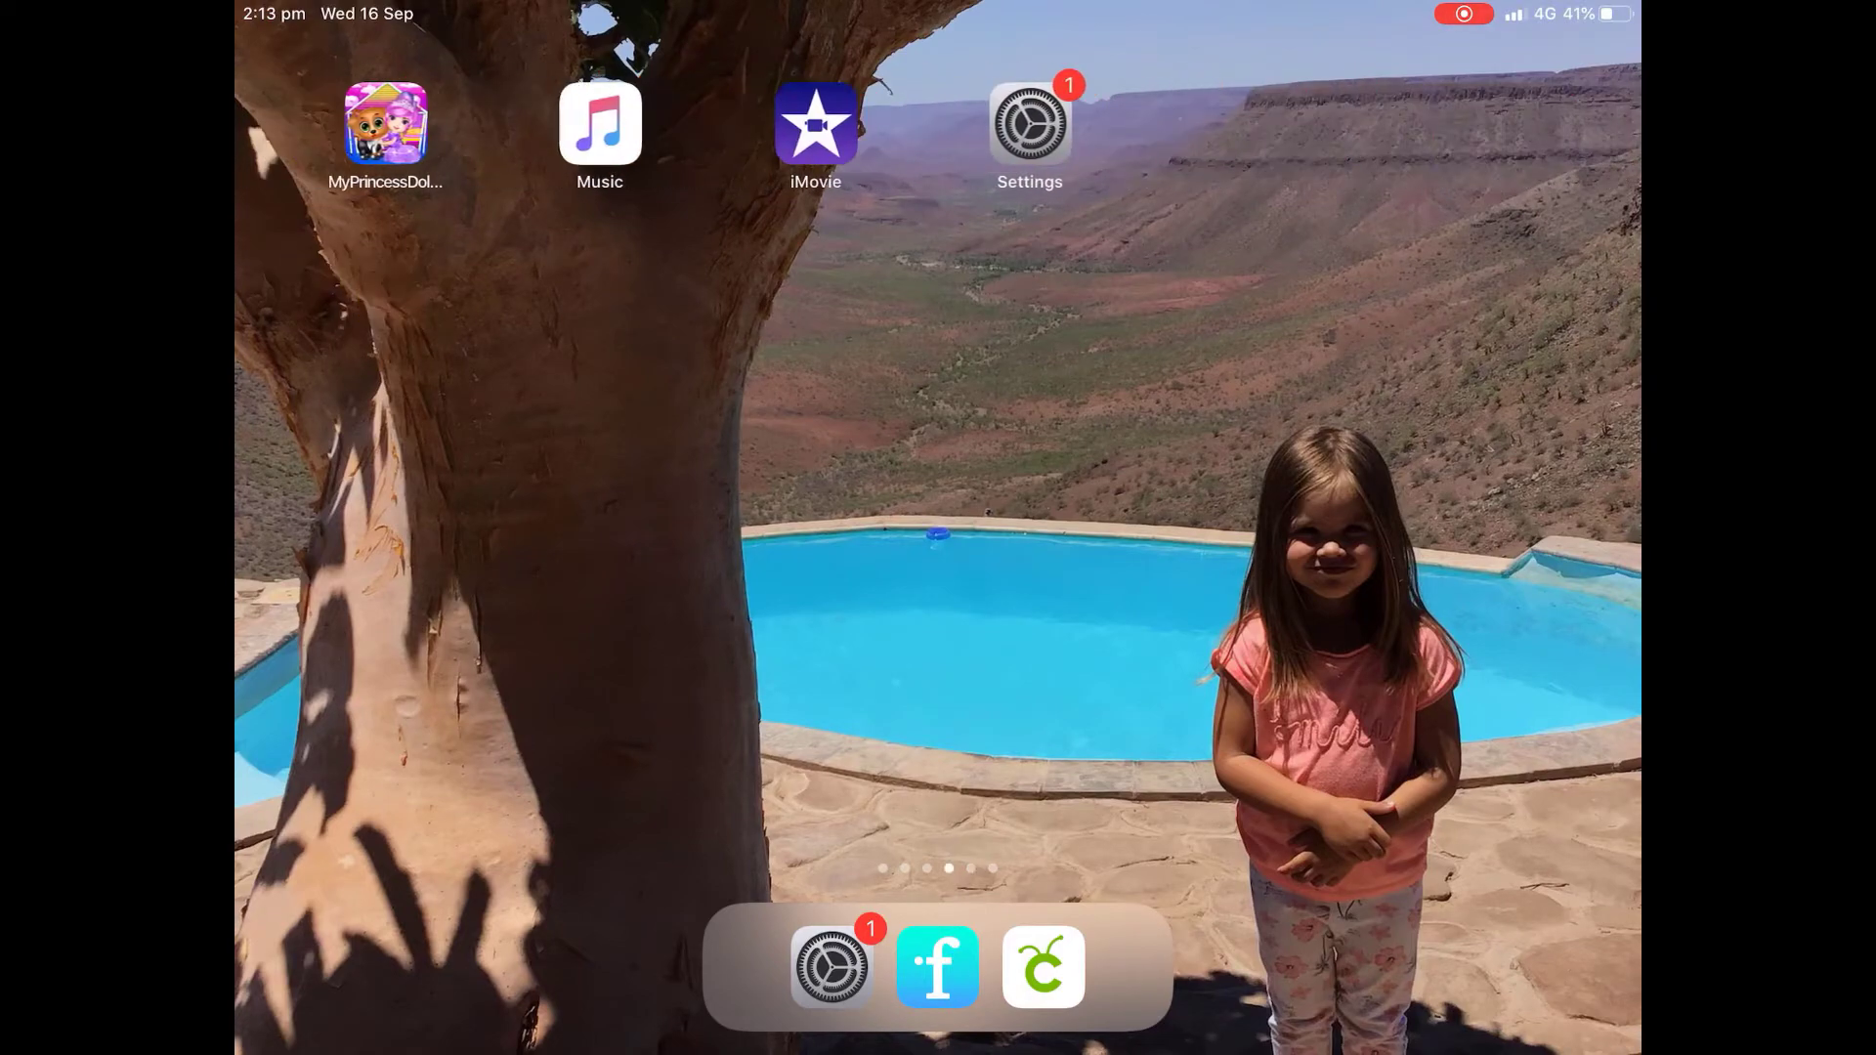
scroll("left", 3)
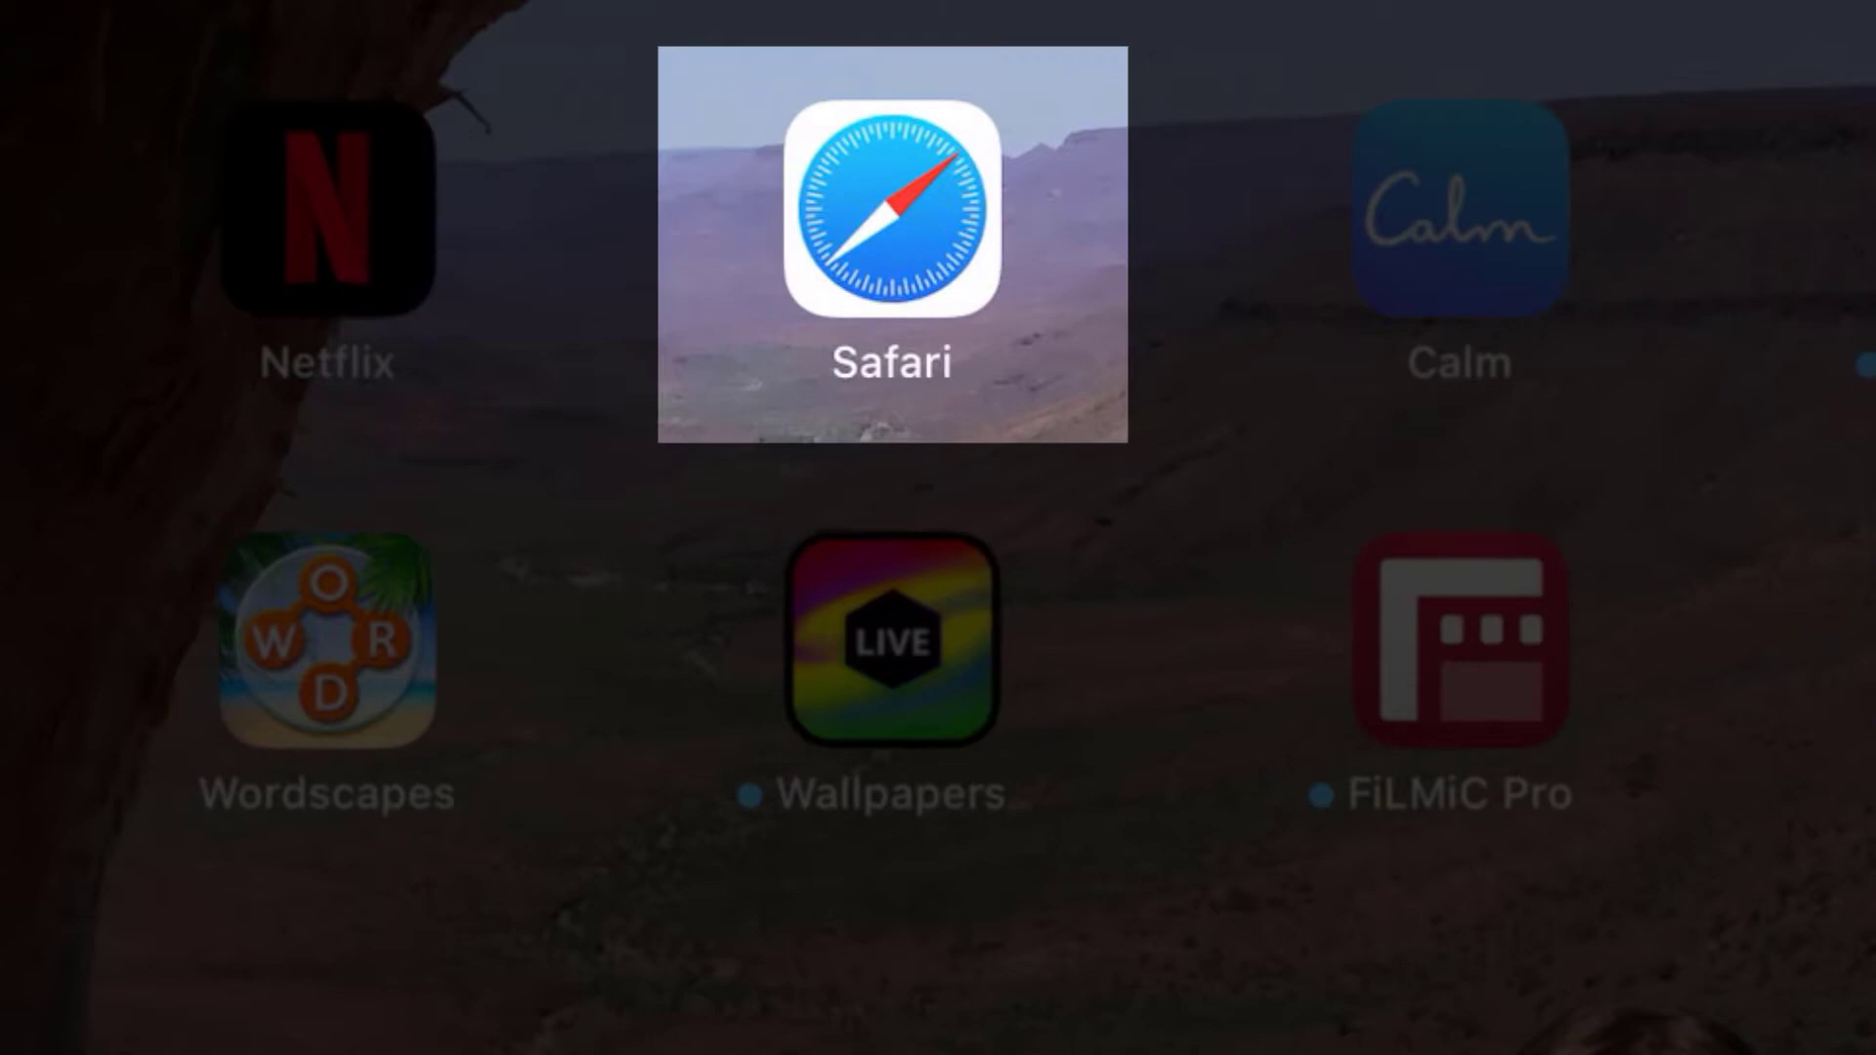
- Launch Safari and search Google Images for 'free unicorn svg', replacing the old query
left_click(892, 238)
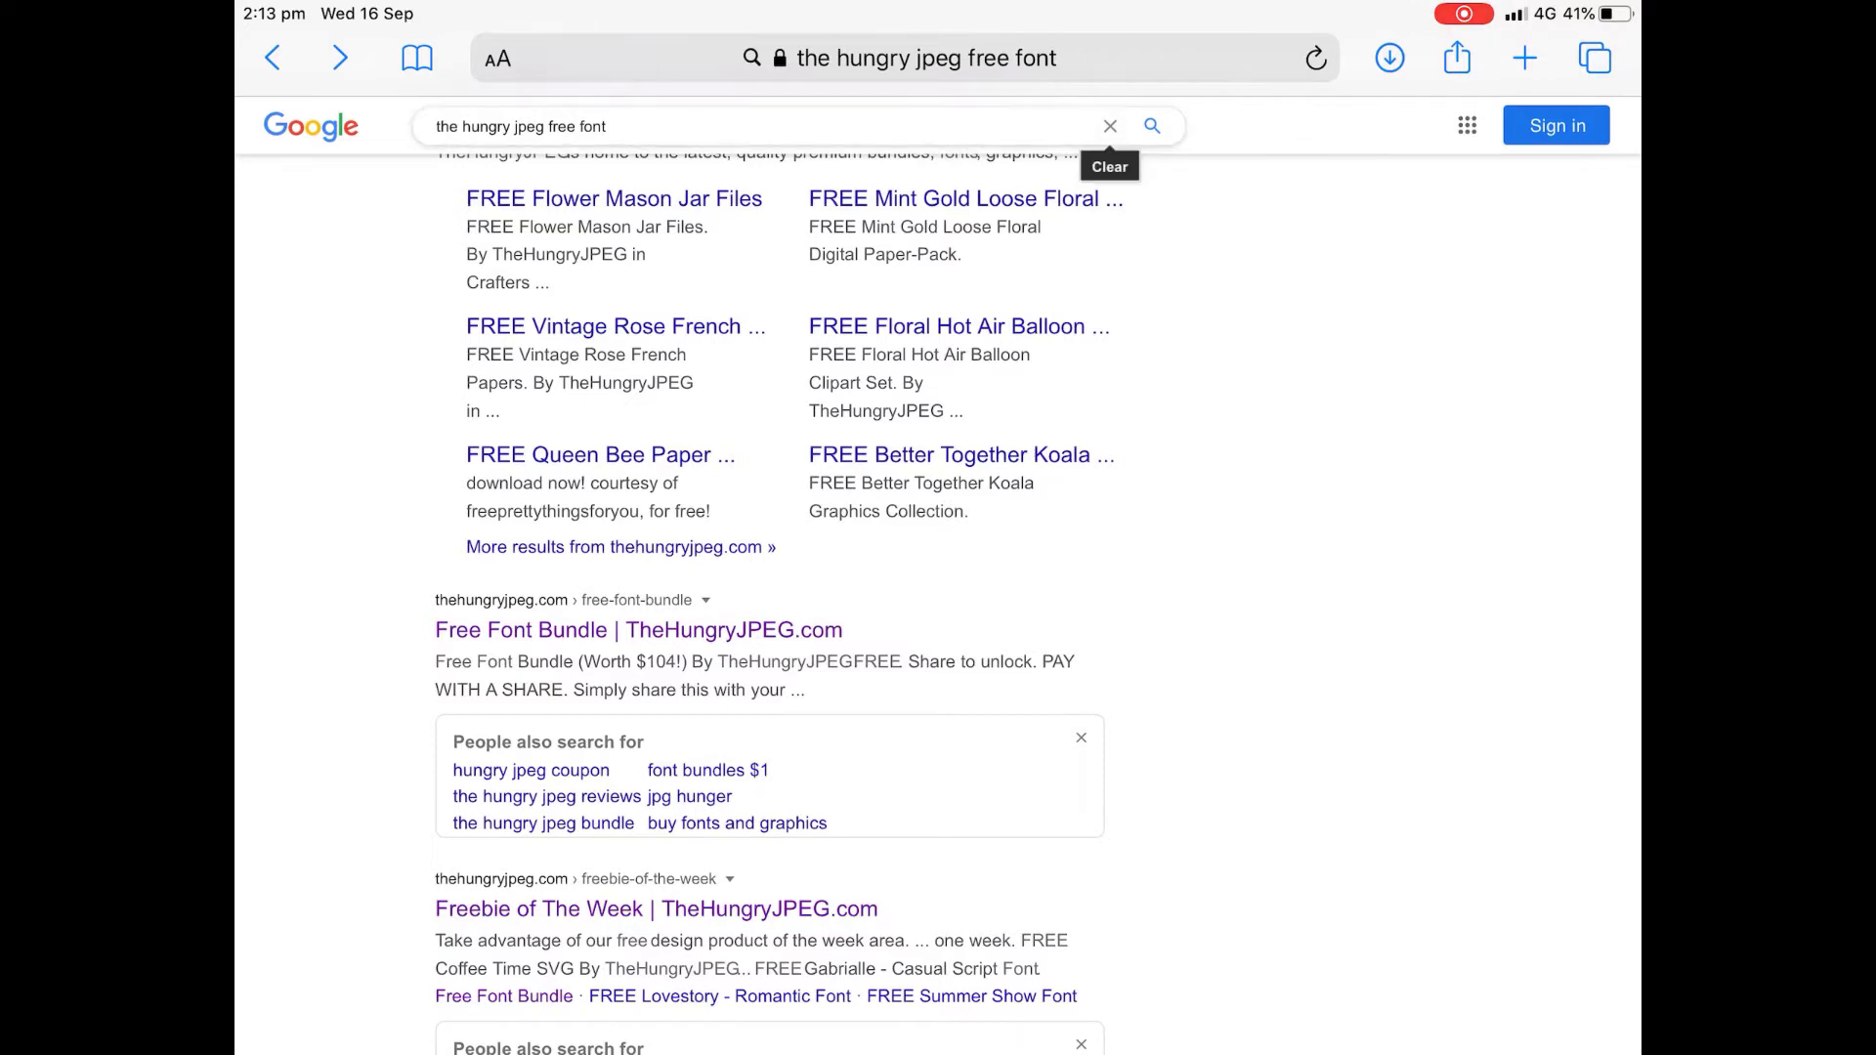
left_click(756, 125)
type("free")
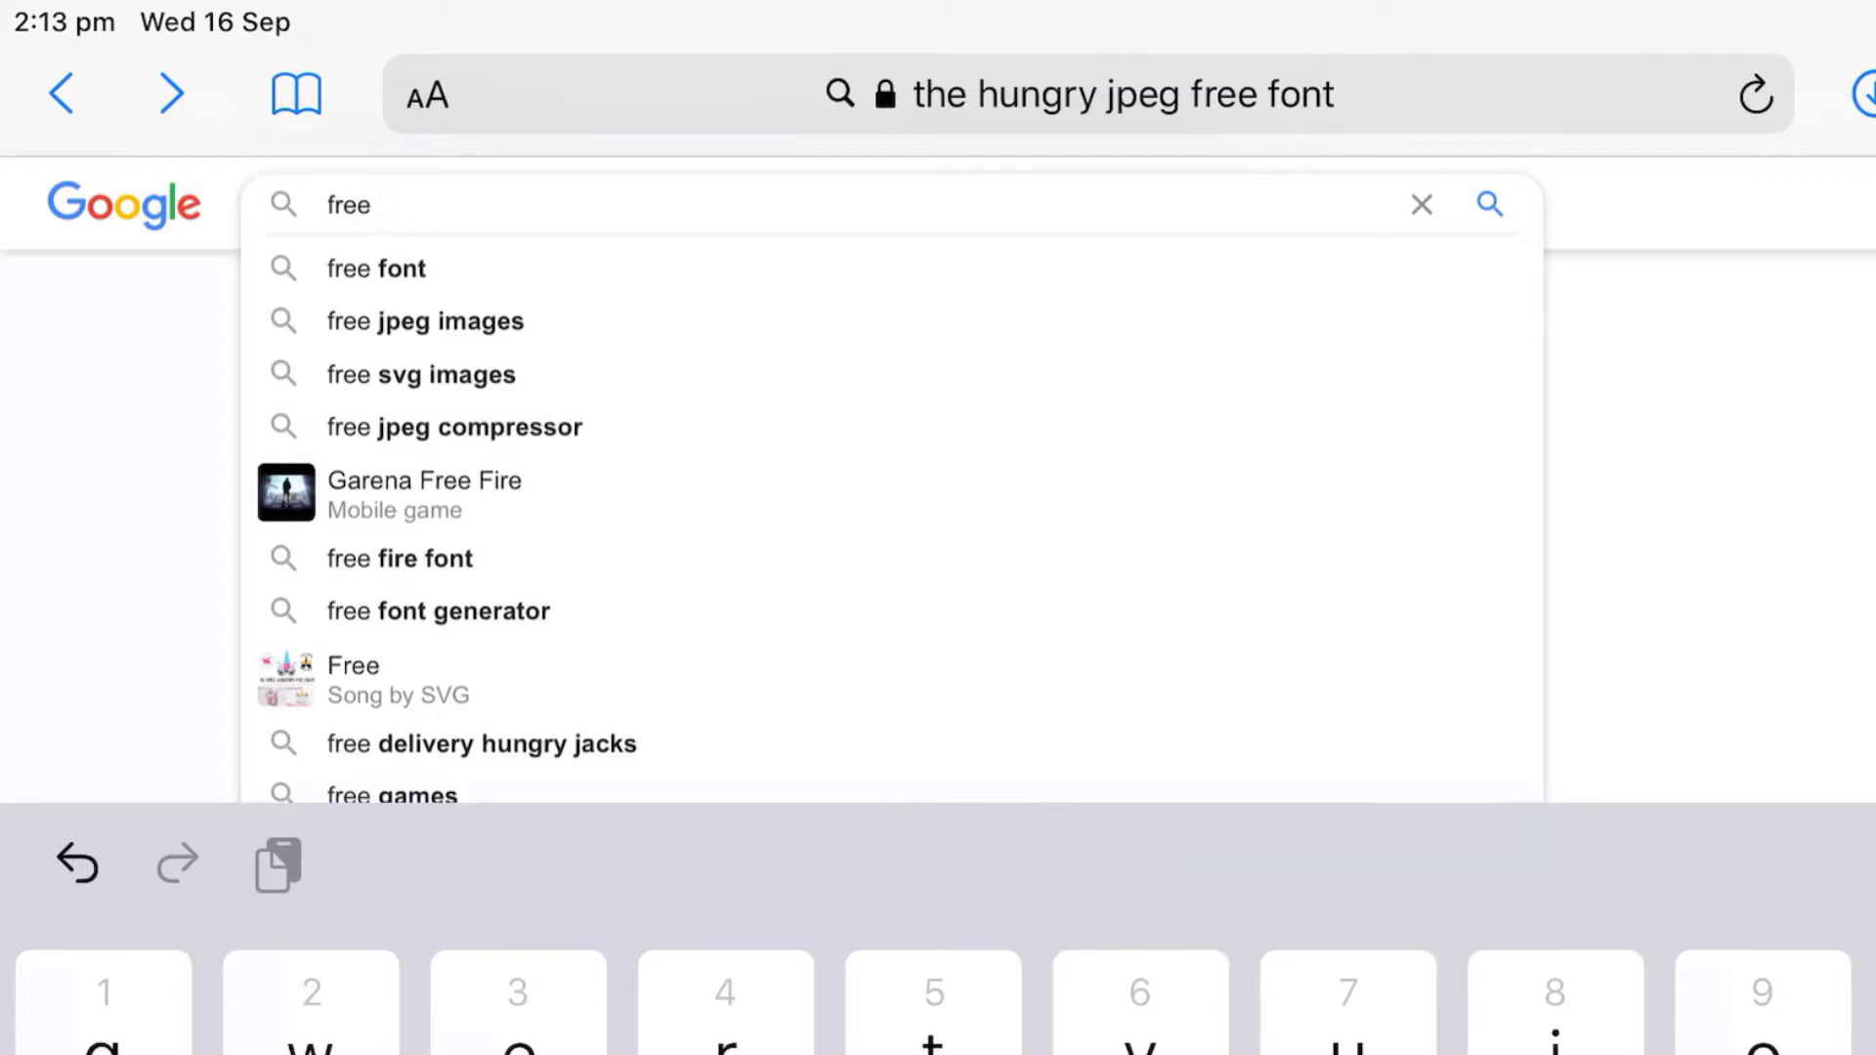
type("unicorn sv")
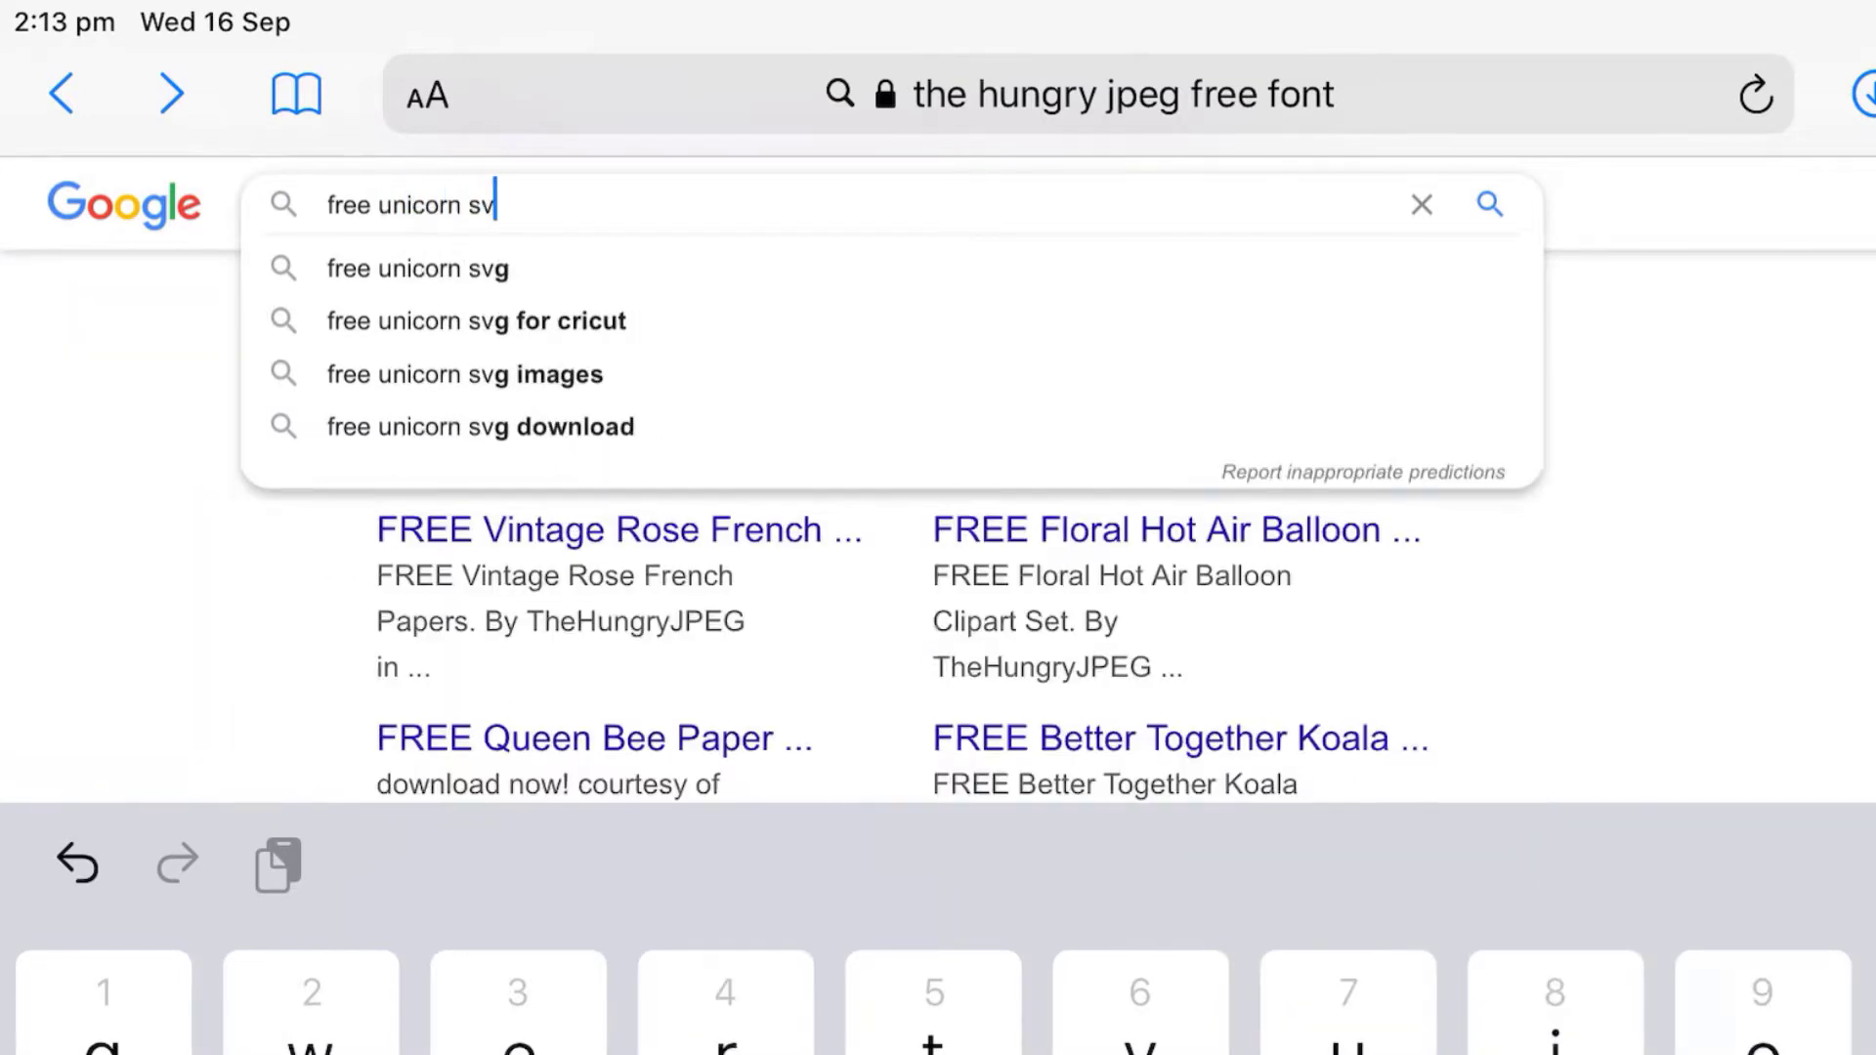
left_click(418, 268)
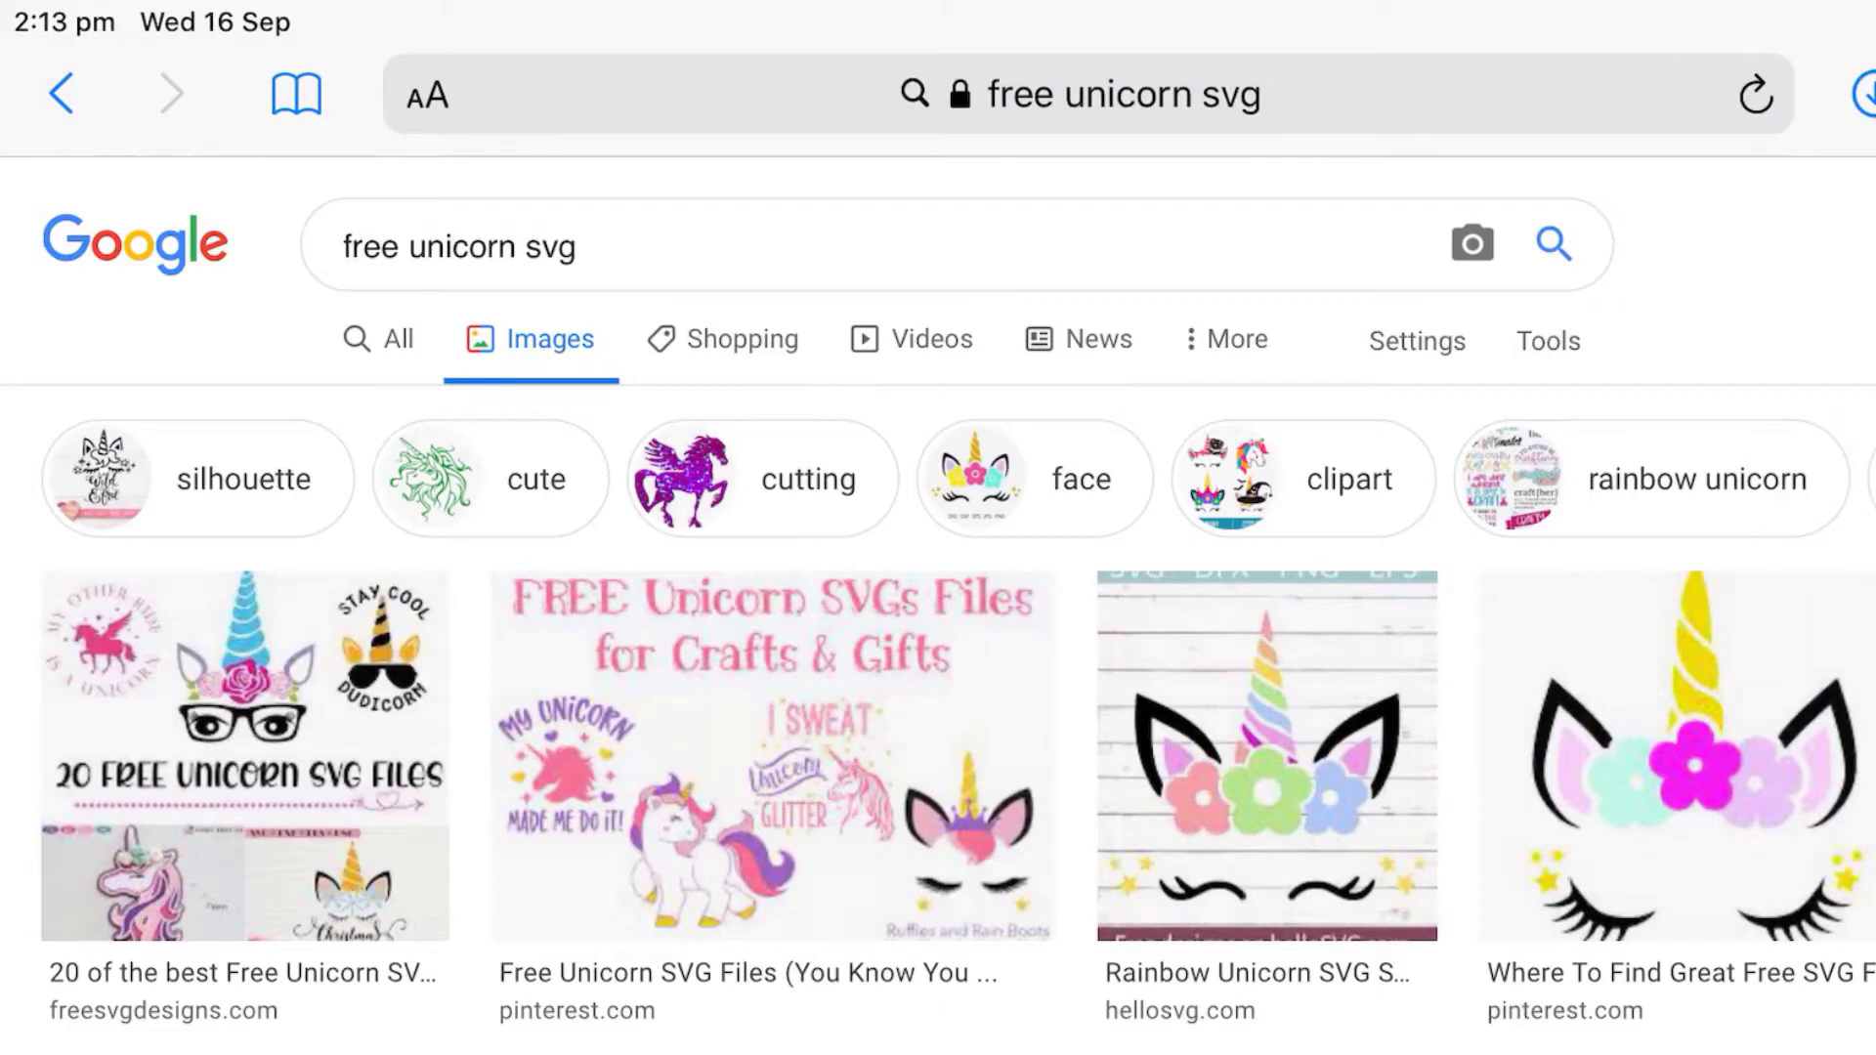
- Scroll the image results to the lovesvg.com Unicorn Water result and open it in a new tab
scroll("down", 3)
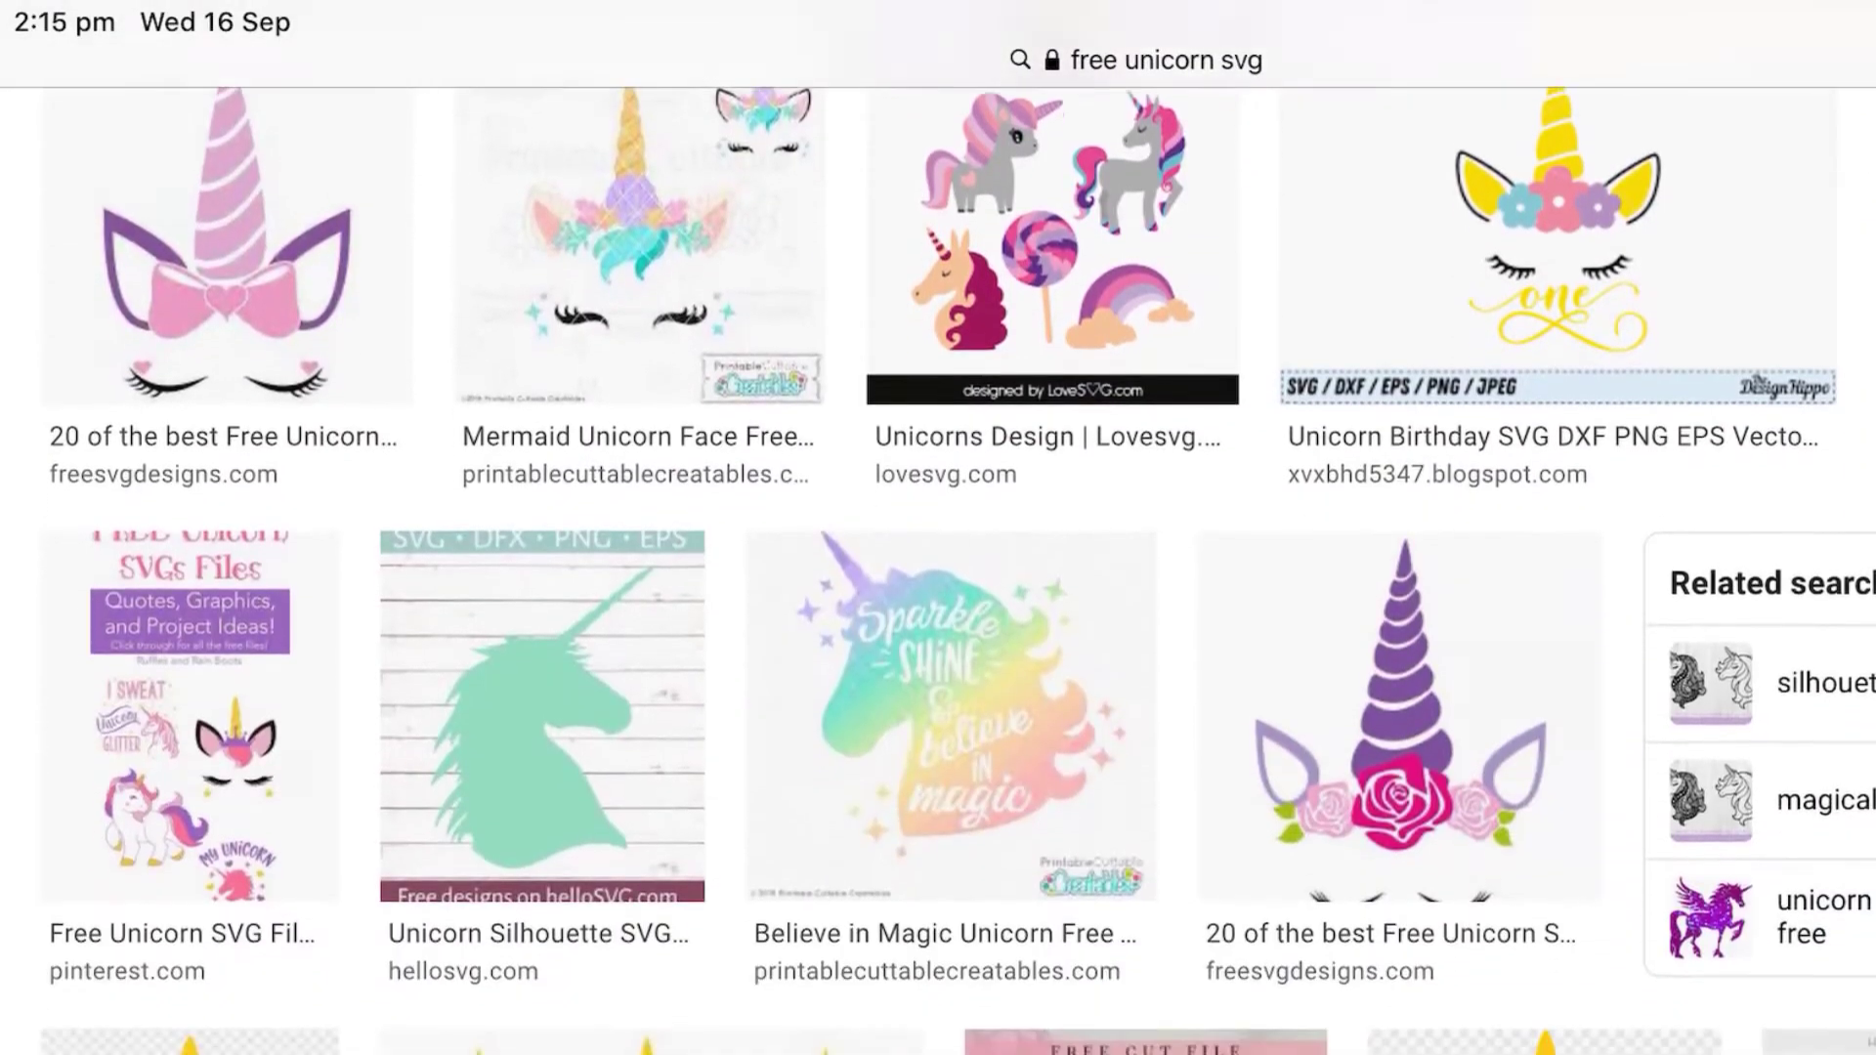
scroll("down", 3)
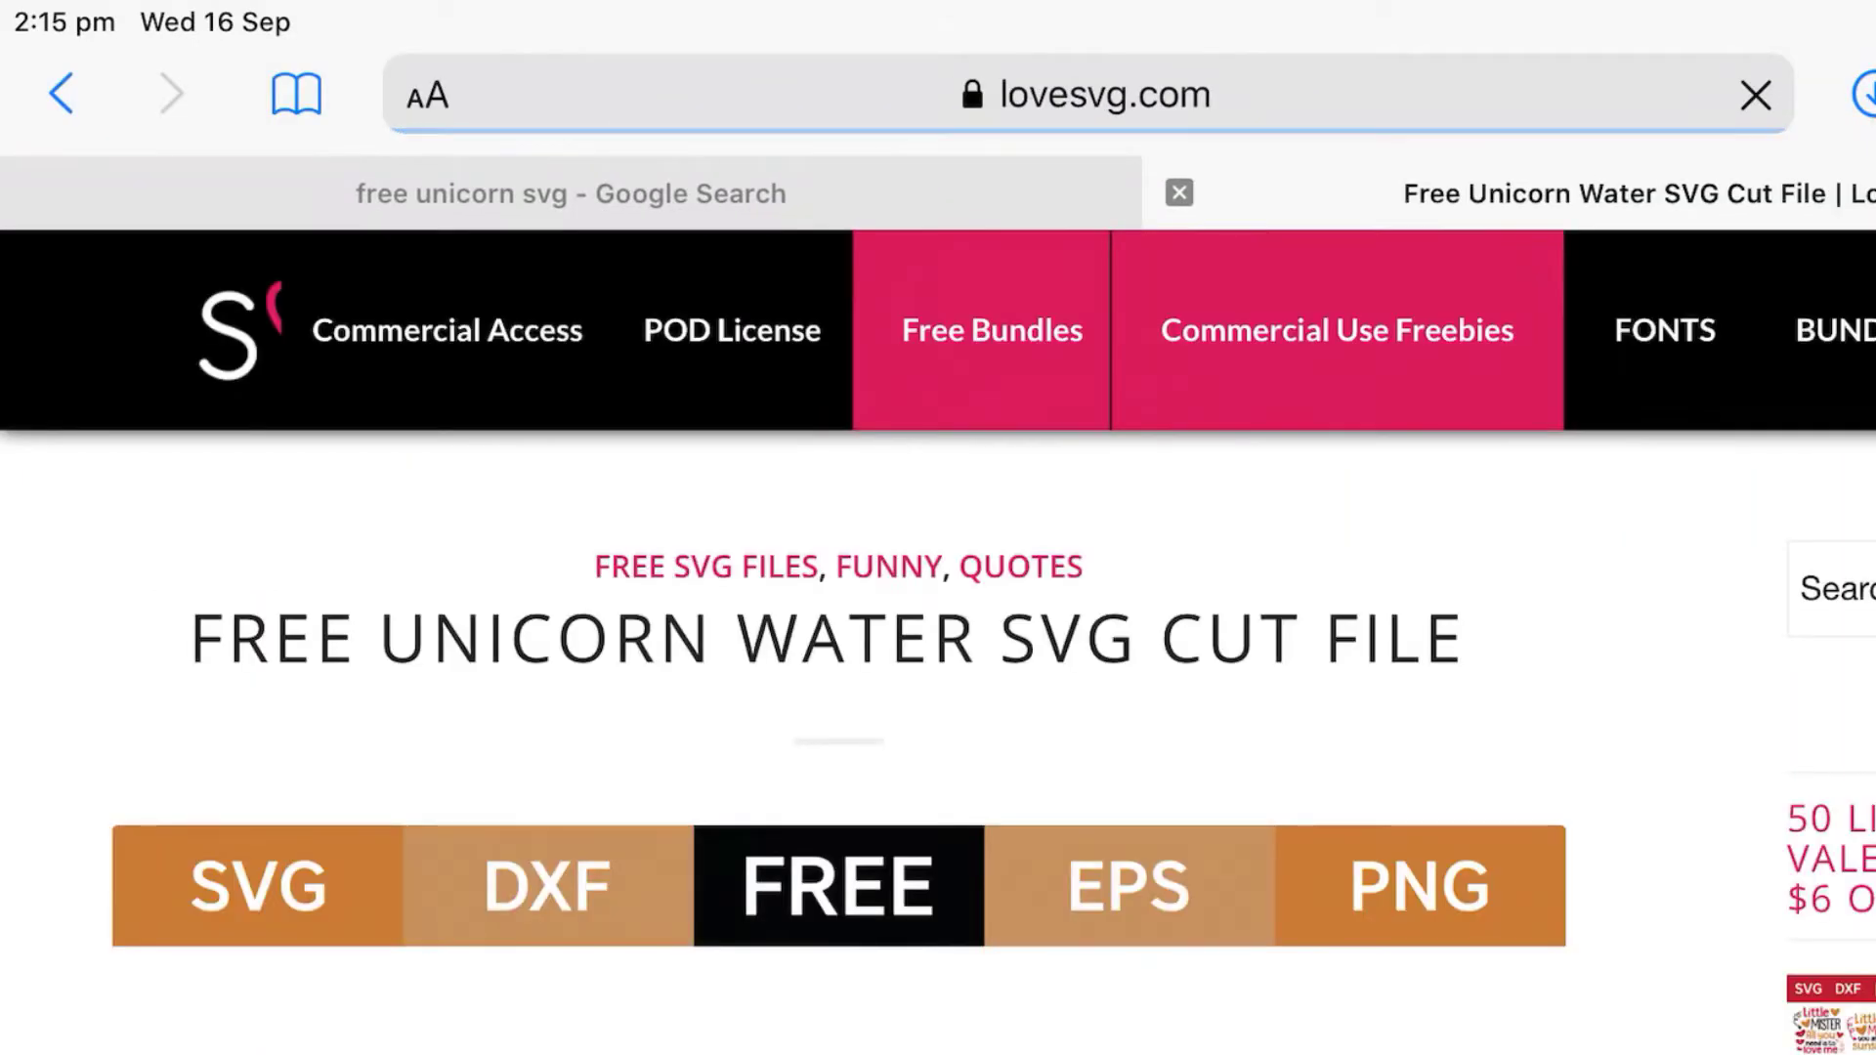
- Scroll down the lovesvg page and close the free bundles sign-up popup to reach the zip download
scroll("down", 3)
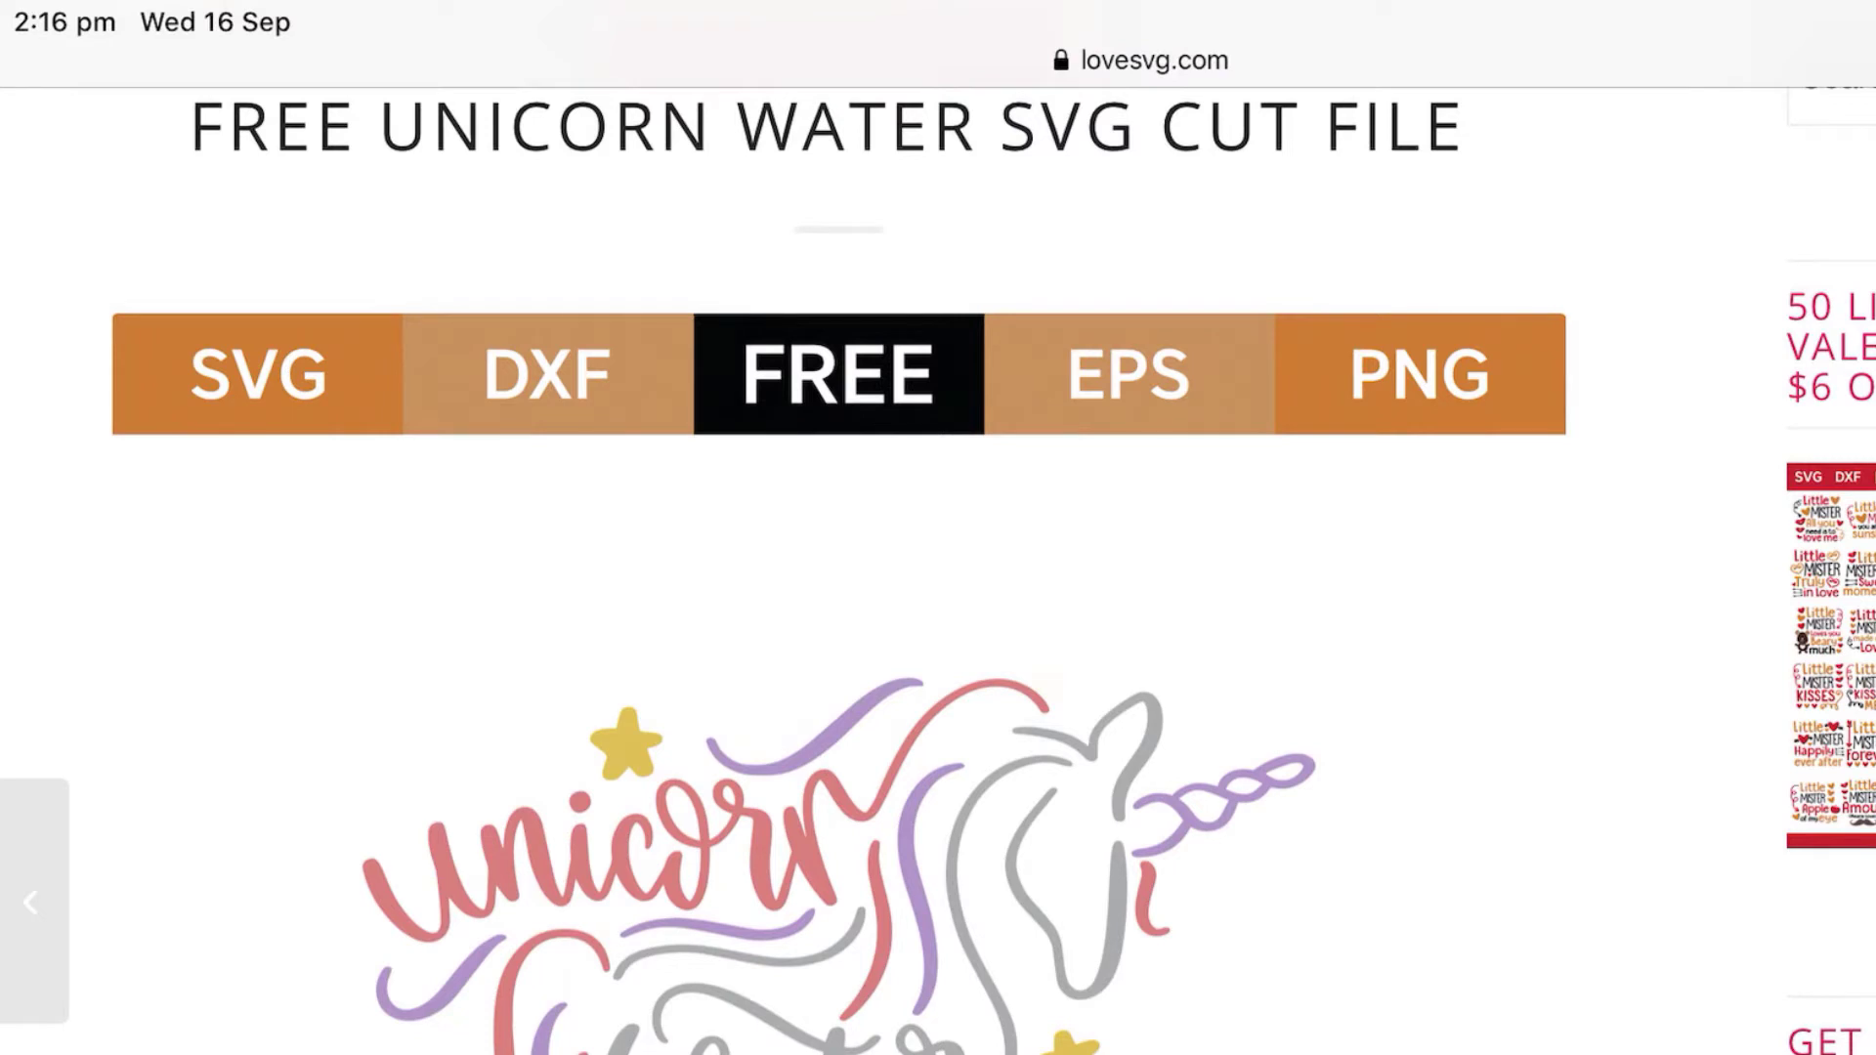
scroll("down", 3)
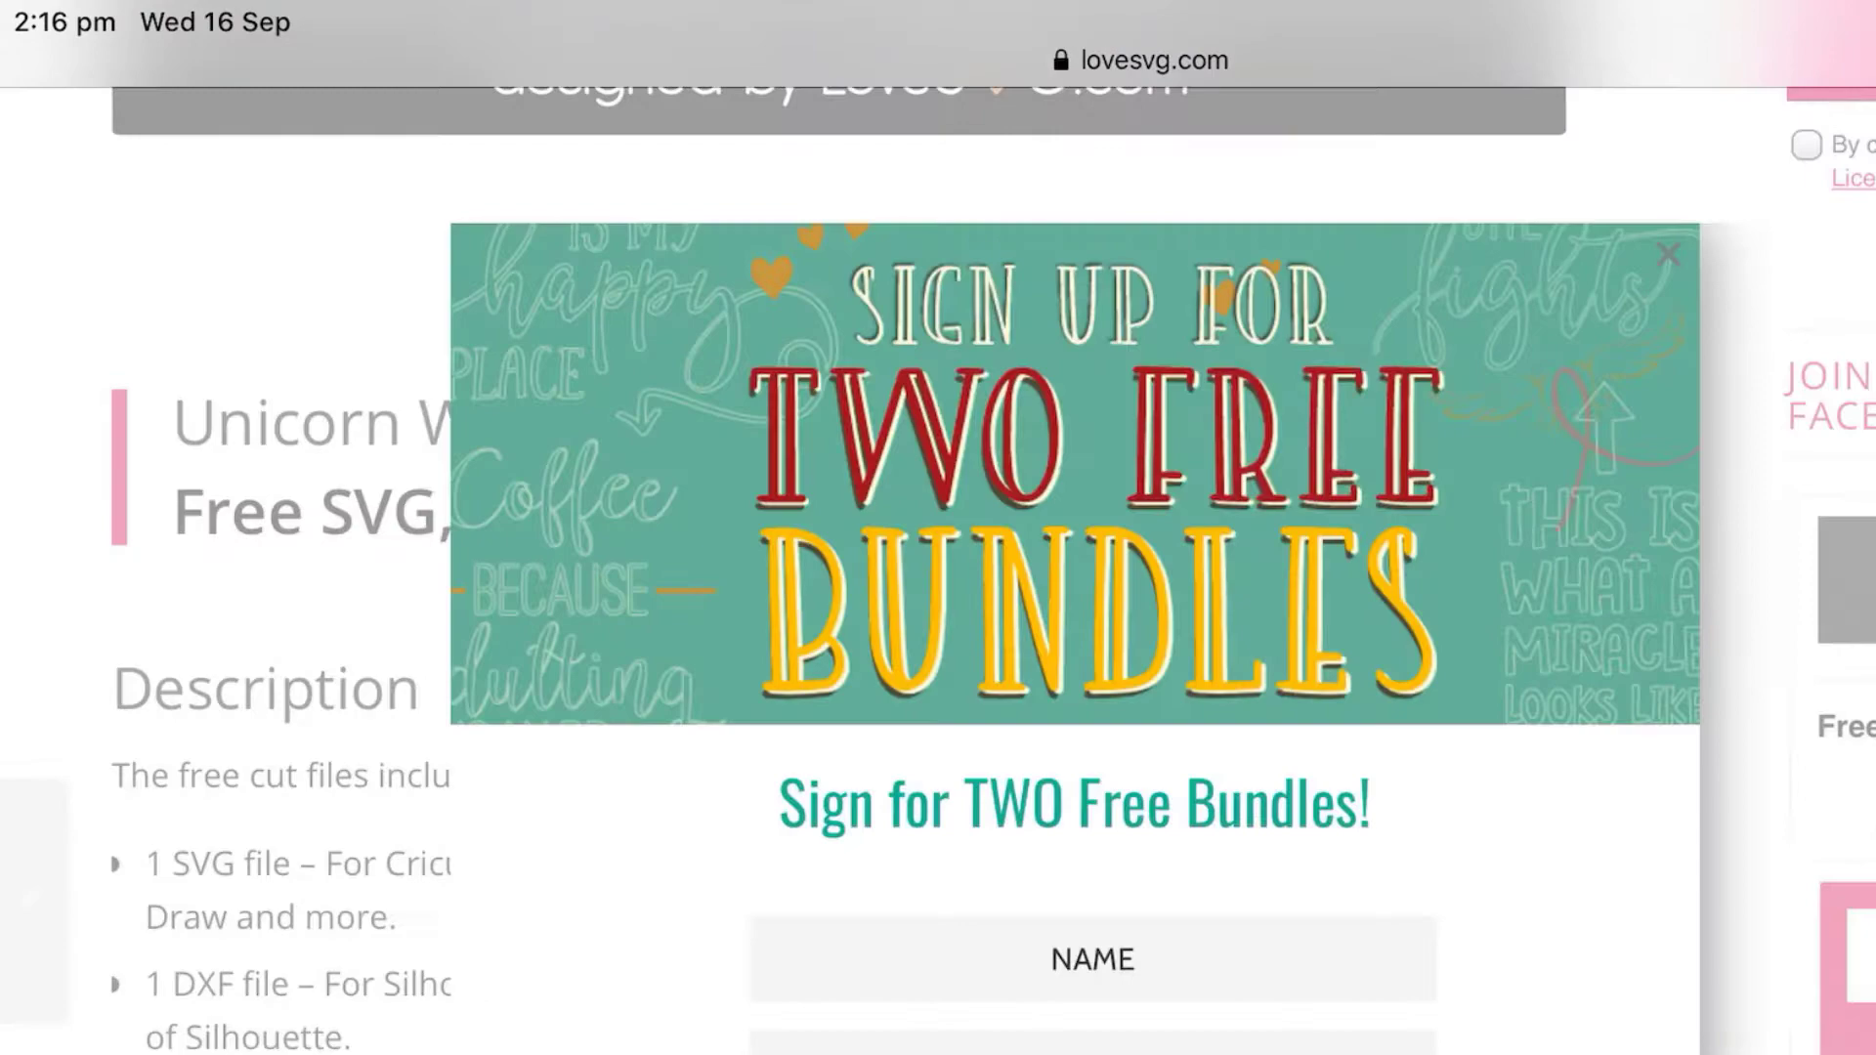
scroll("down", 3)
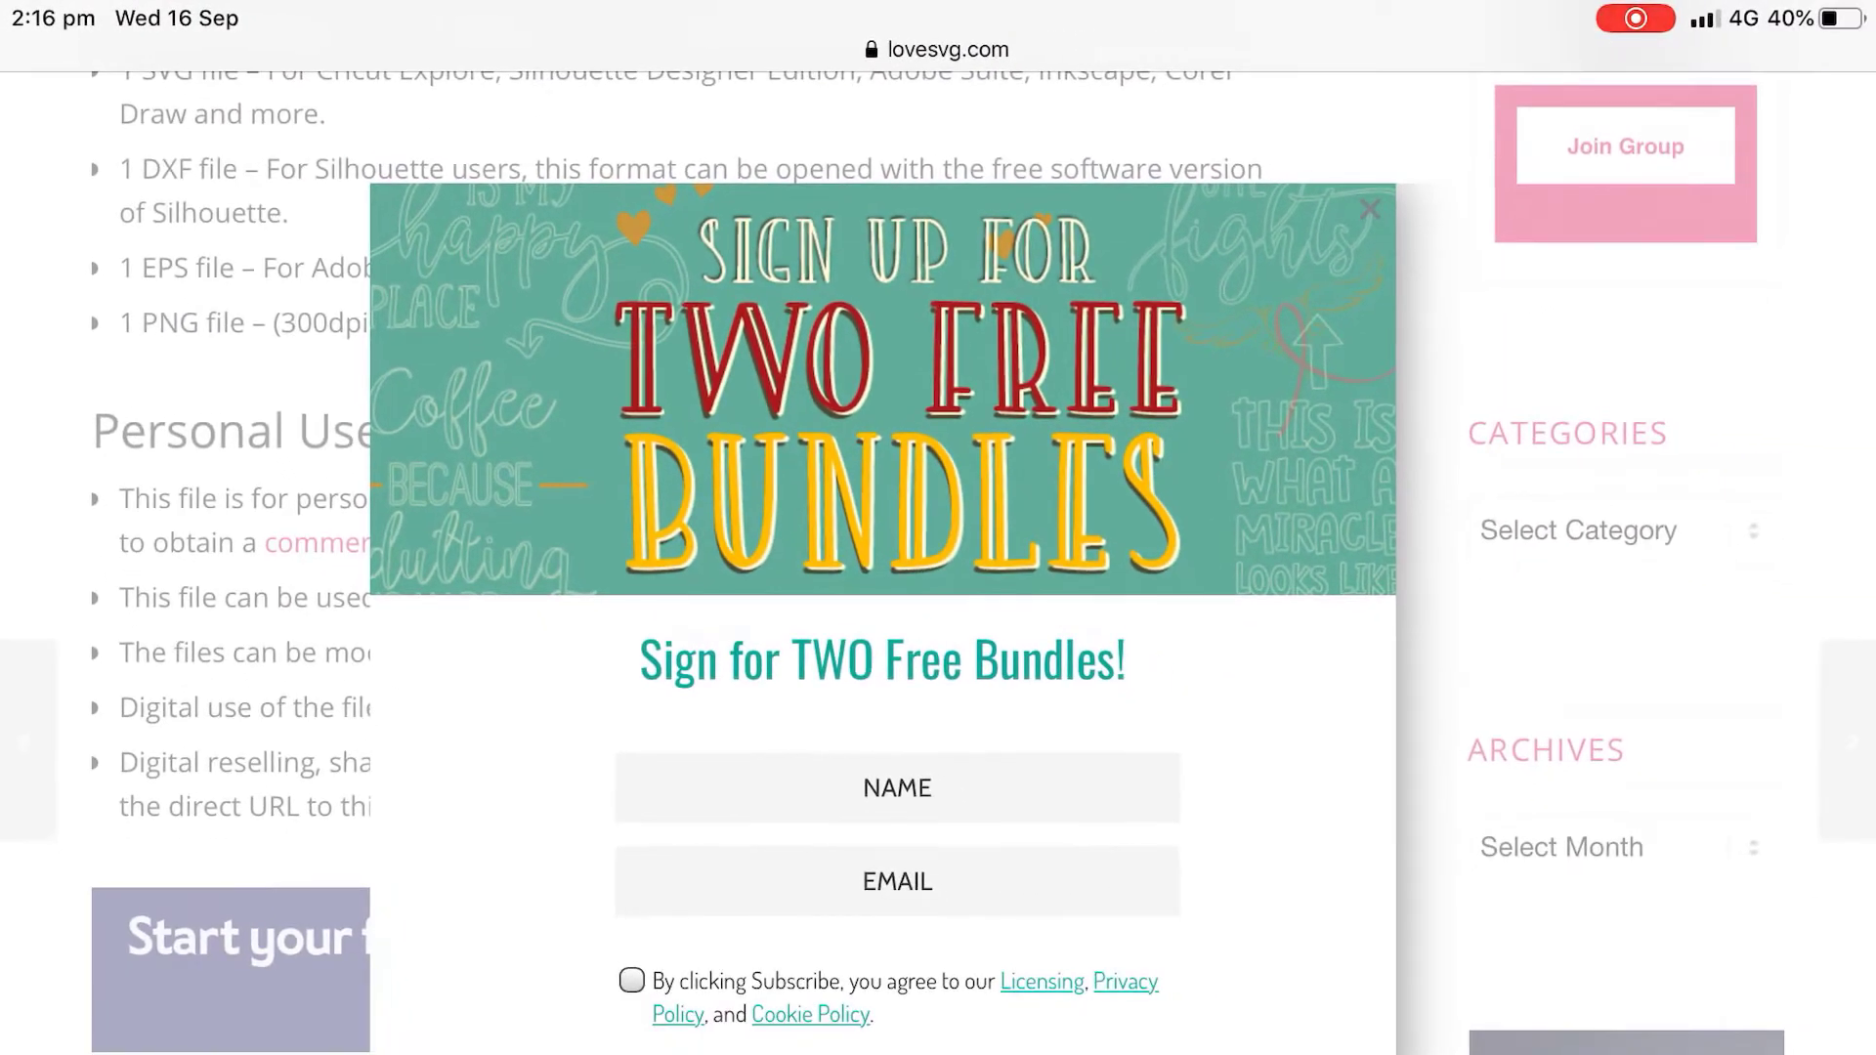
left_click(1372, 209)
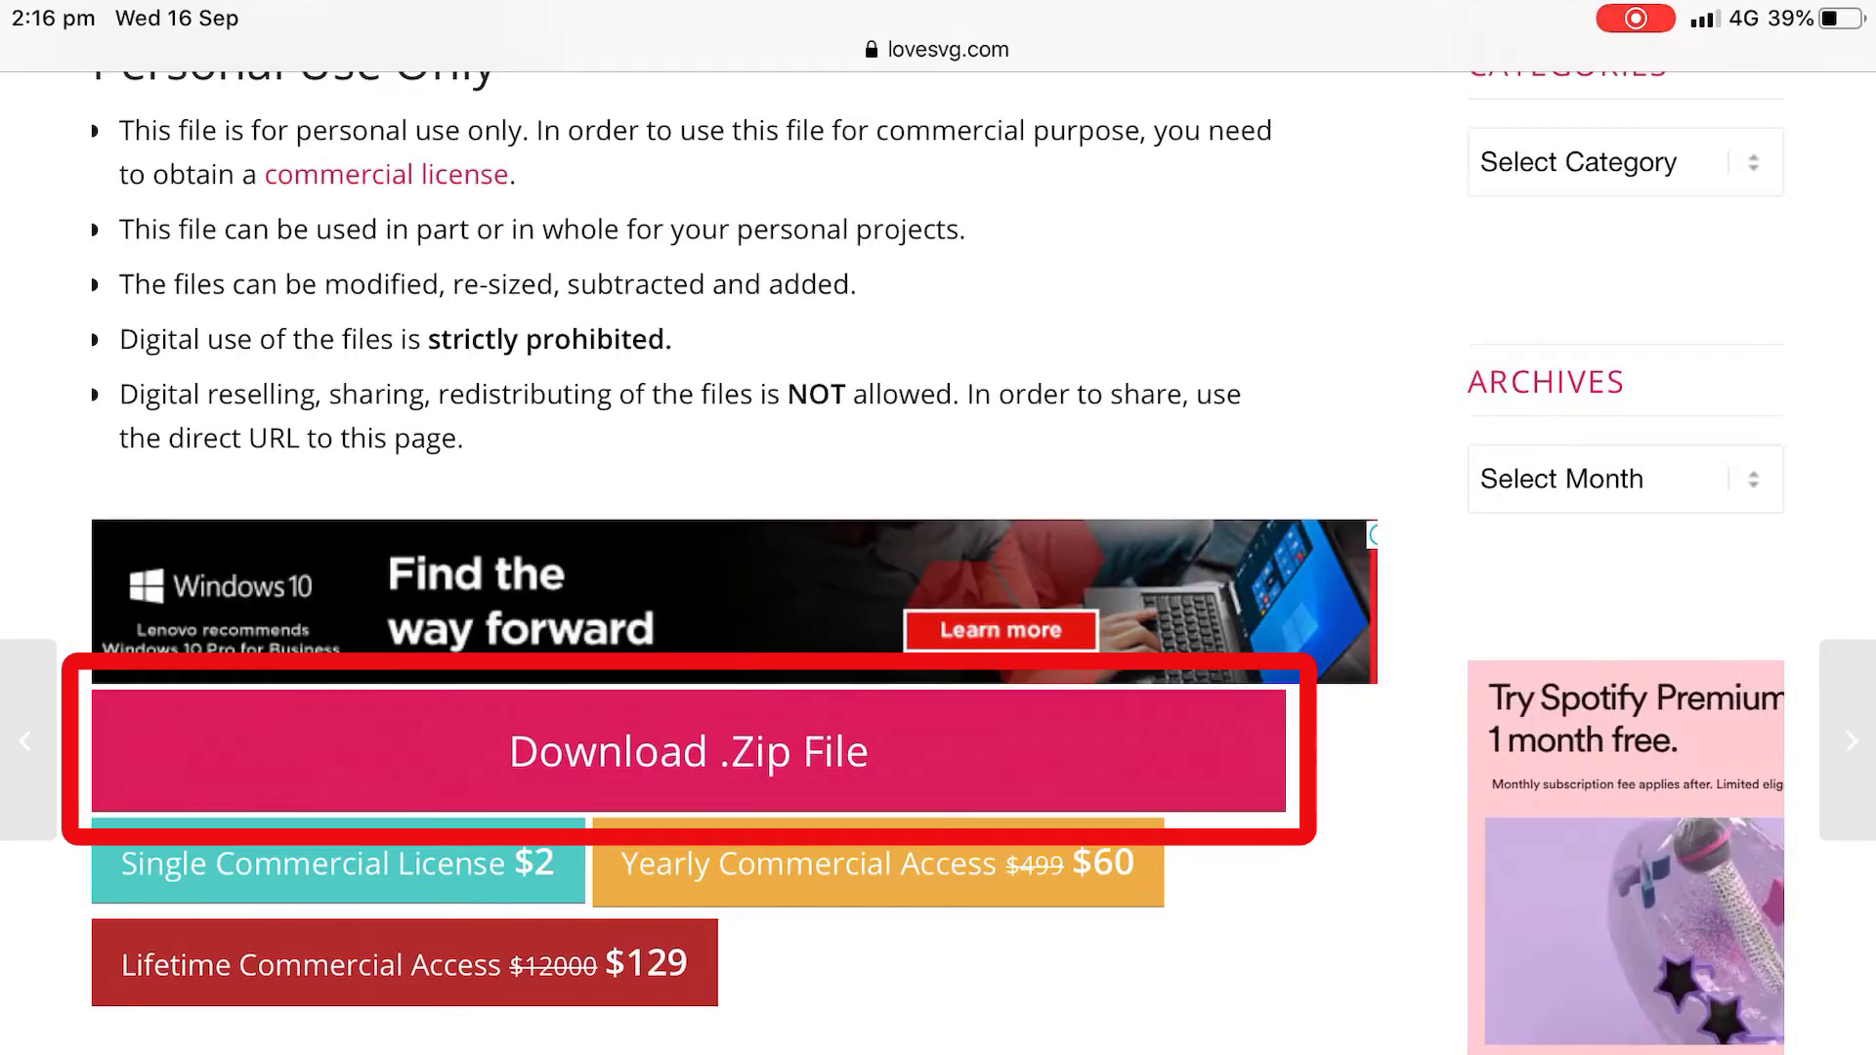
- Download Unicorn-Water-SVG-Cut-File-9225.zip and confirm the download prompt
left_click(687, 751)
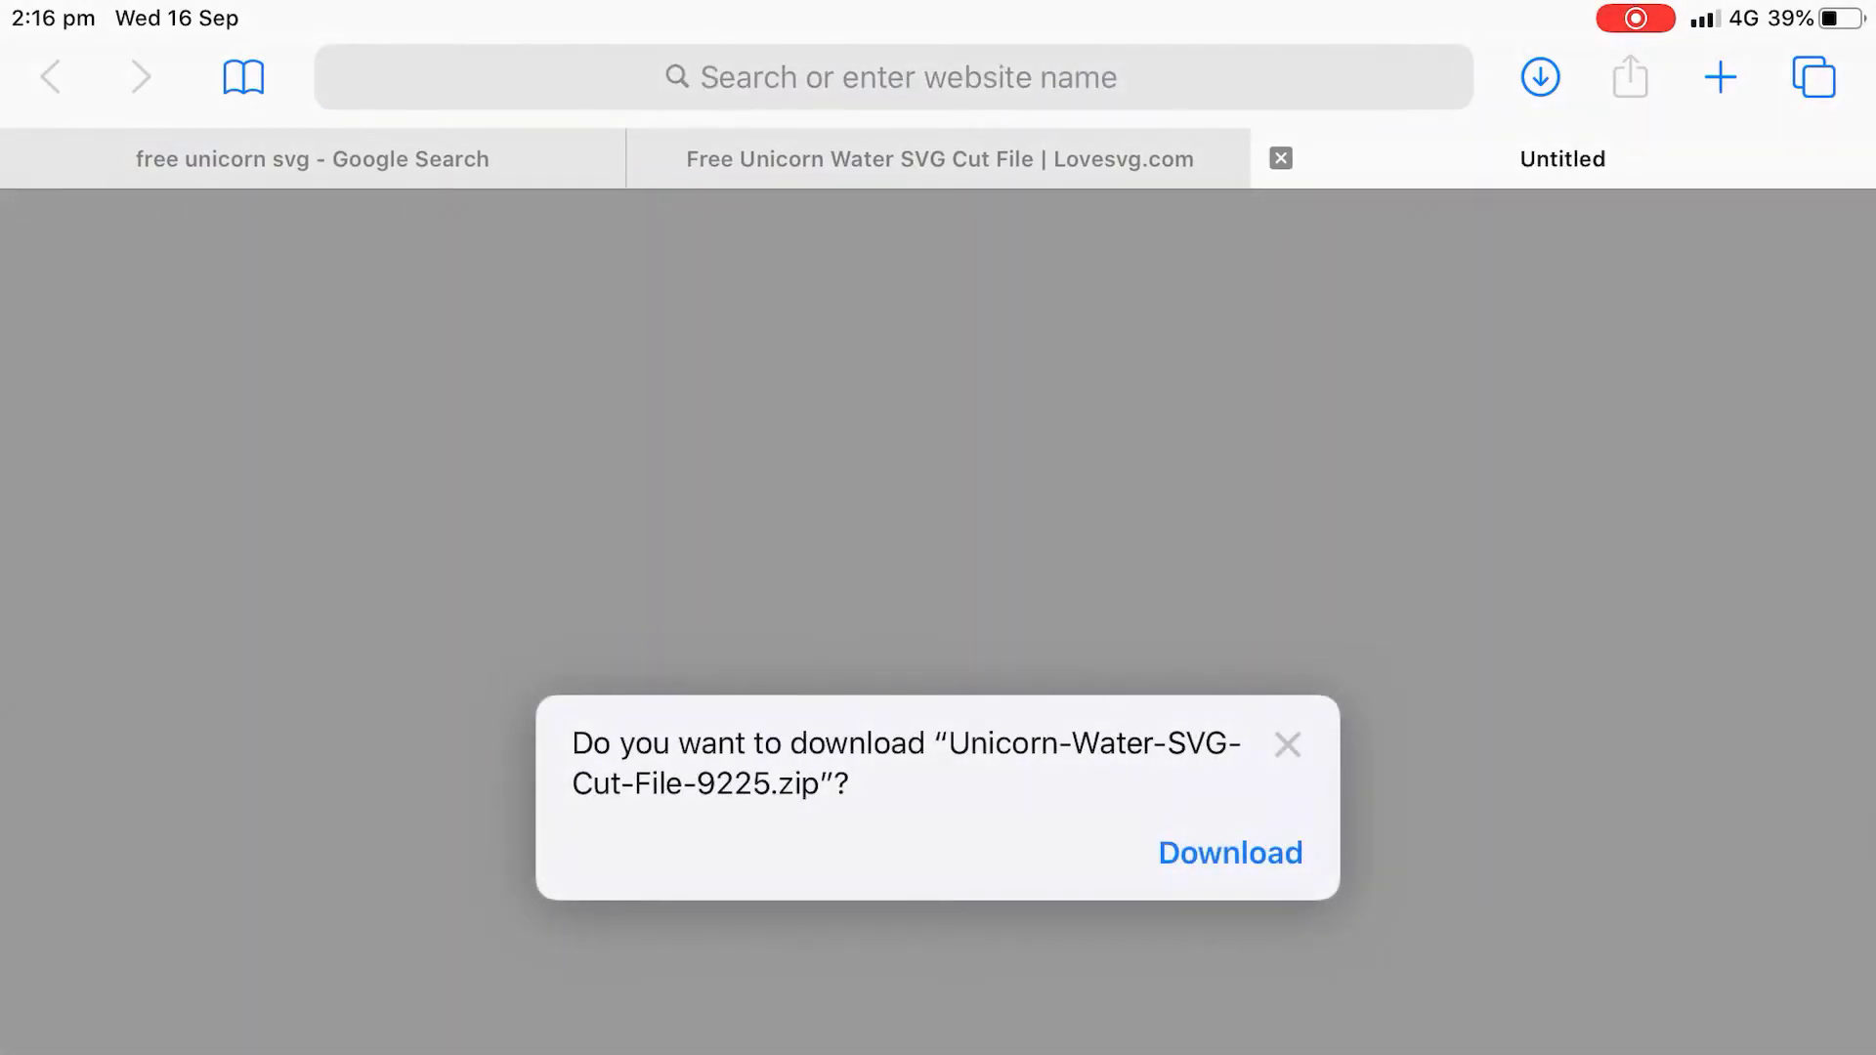
left_click(1288, 744)
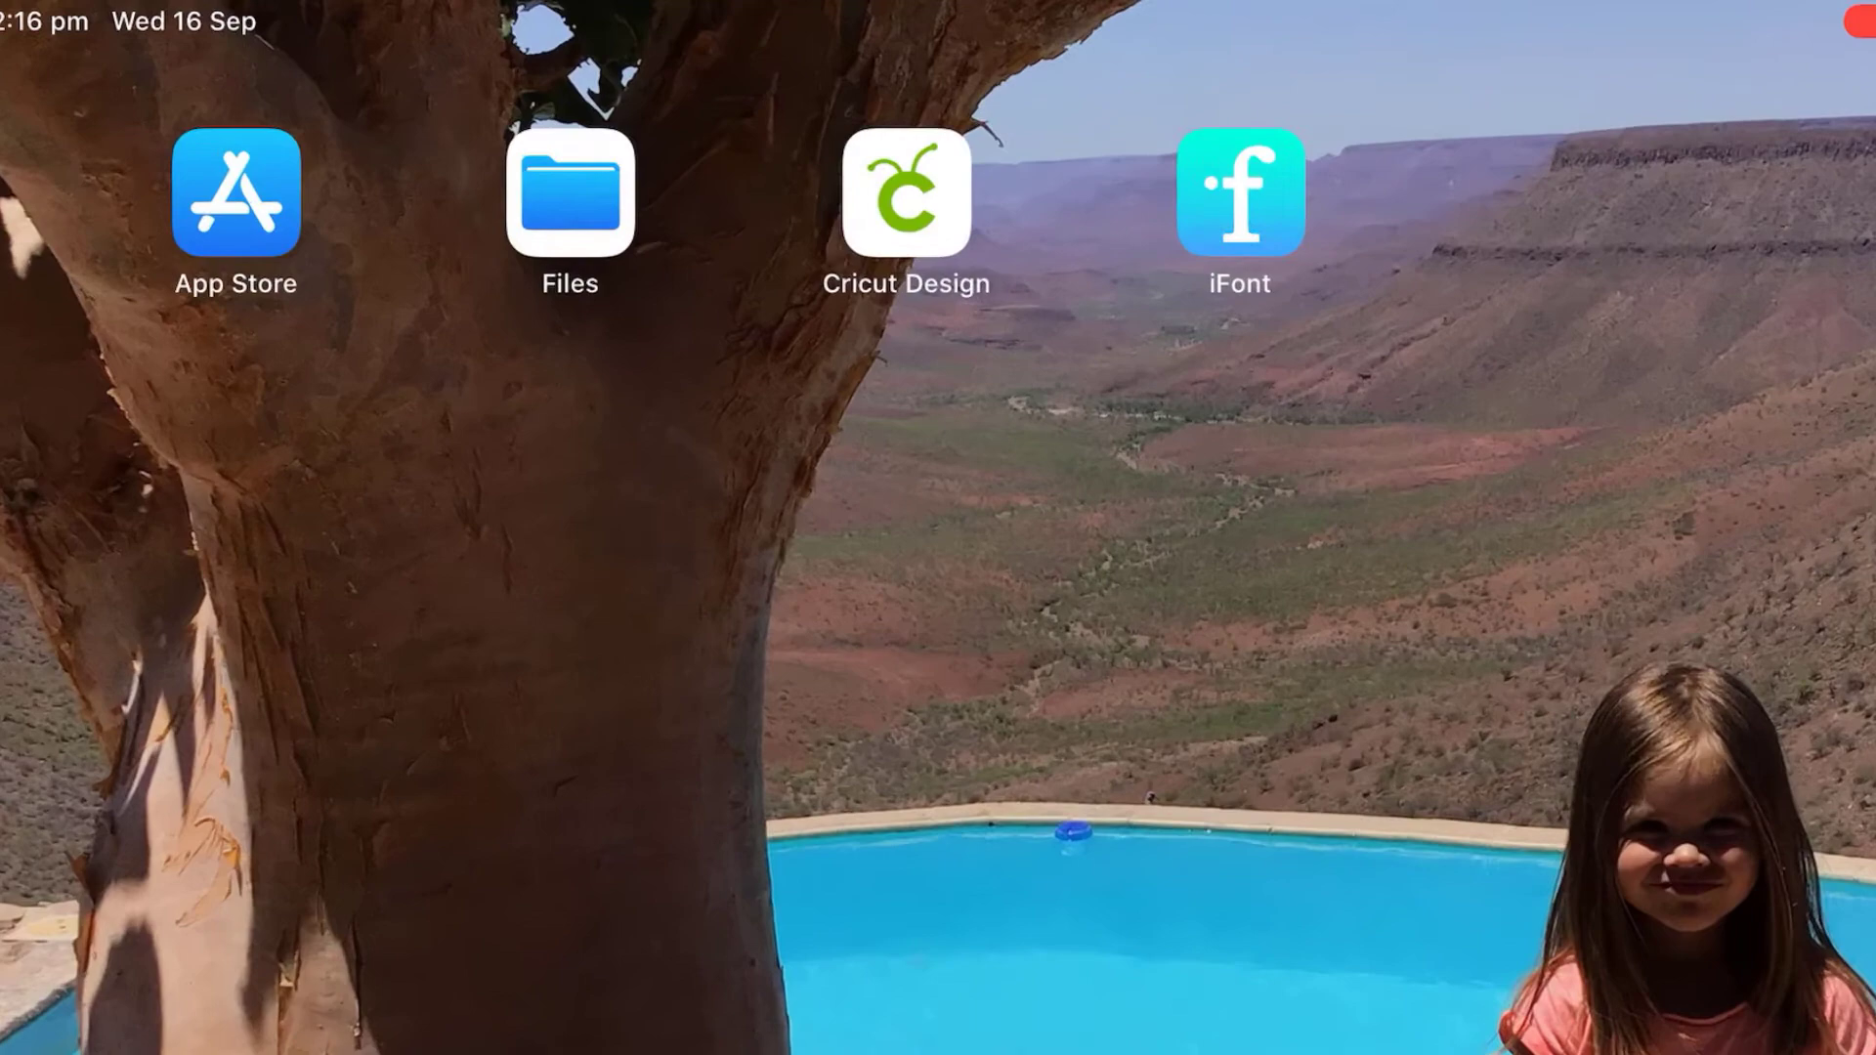
- Launch Files and go to the Downloads folder showing the new unicorn zip
left_click(571, 193)
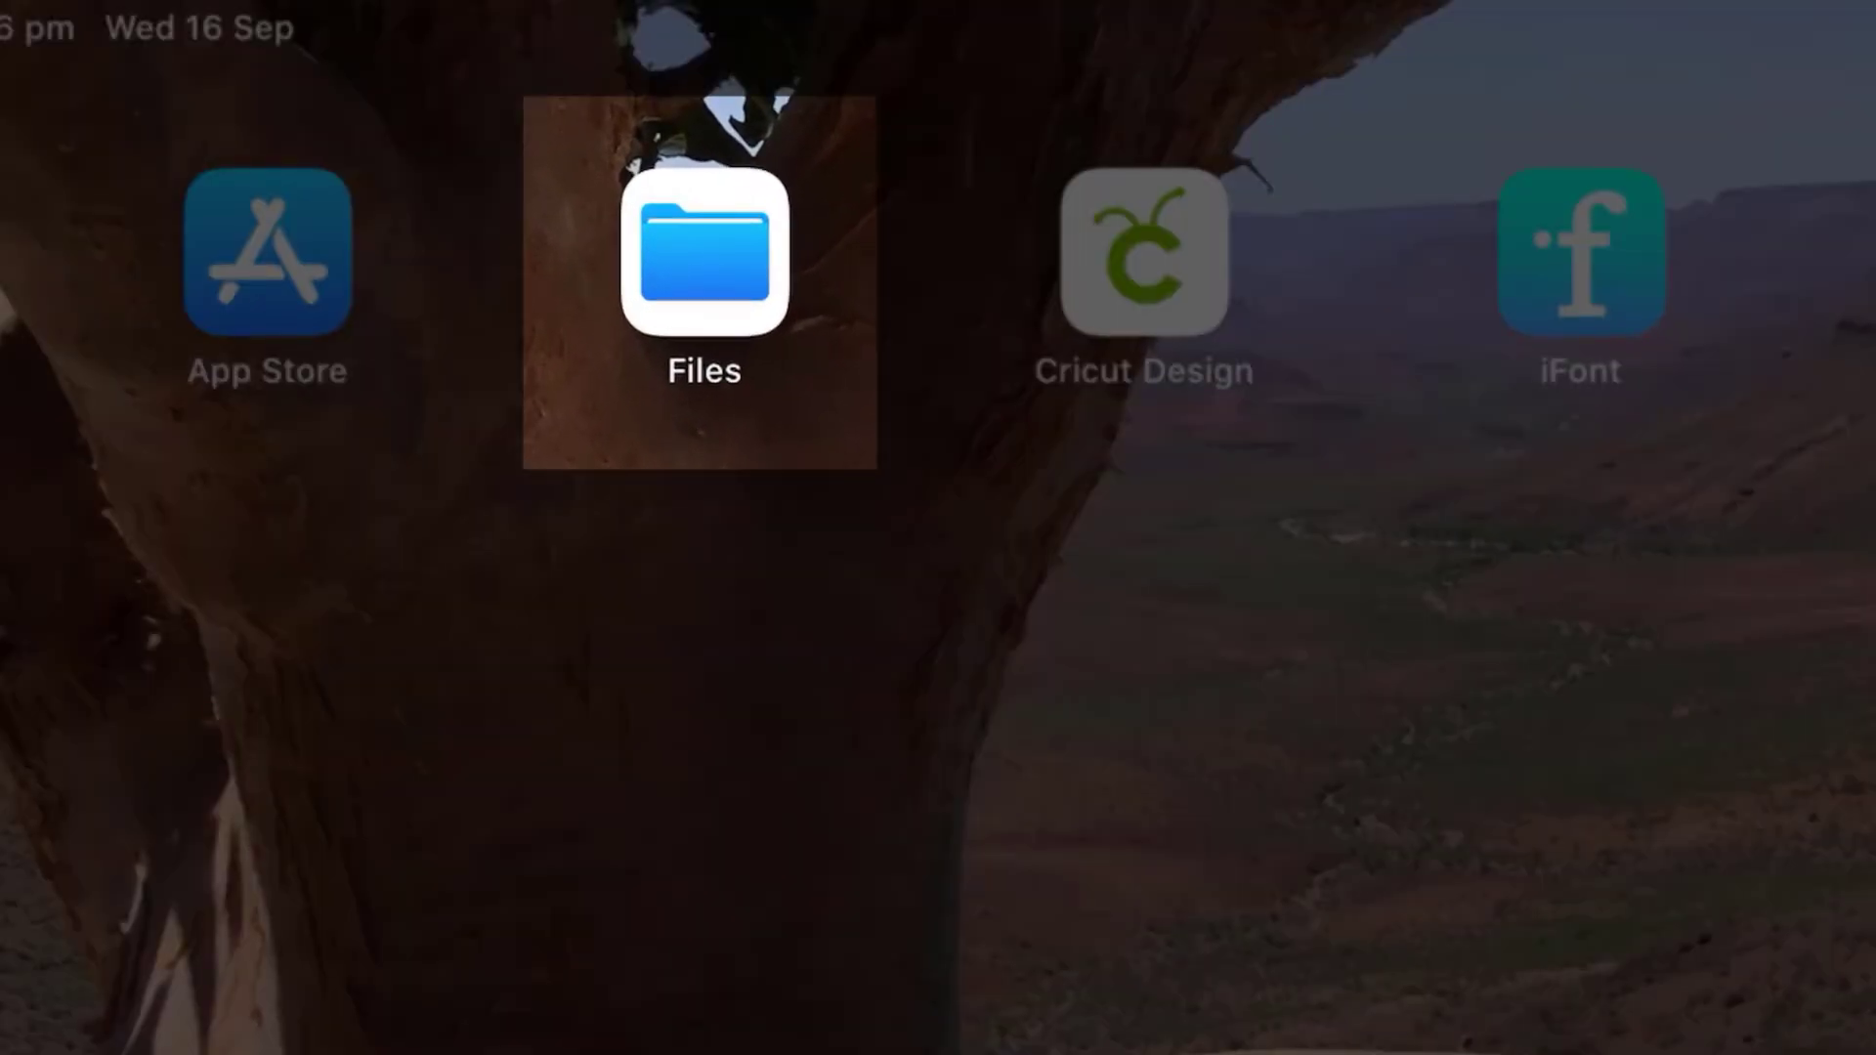
left_click(704, 252)
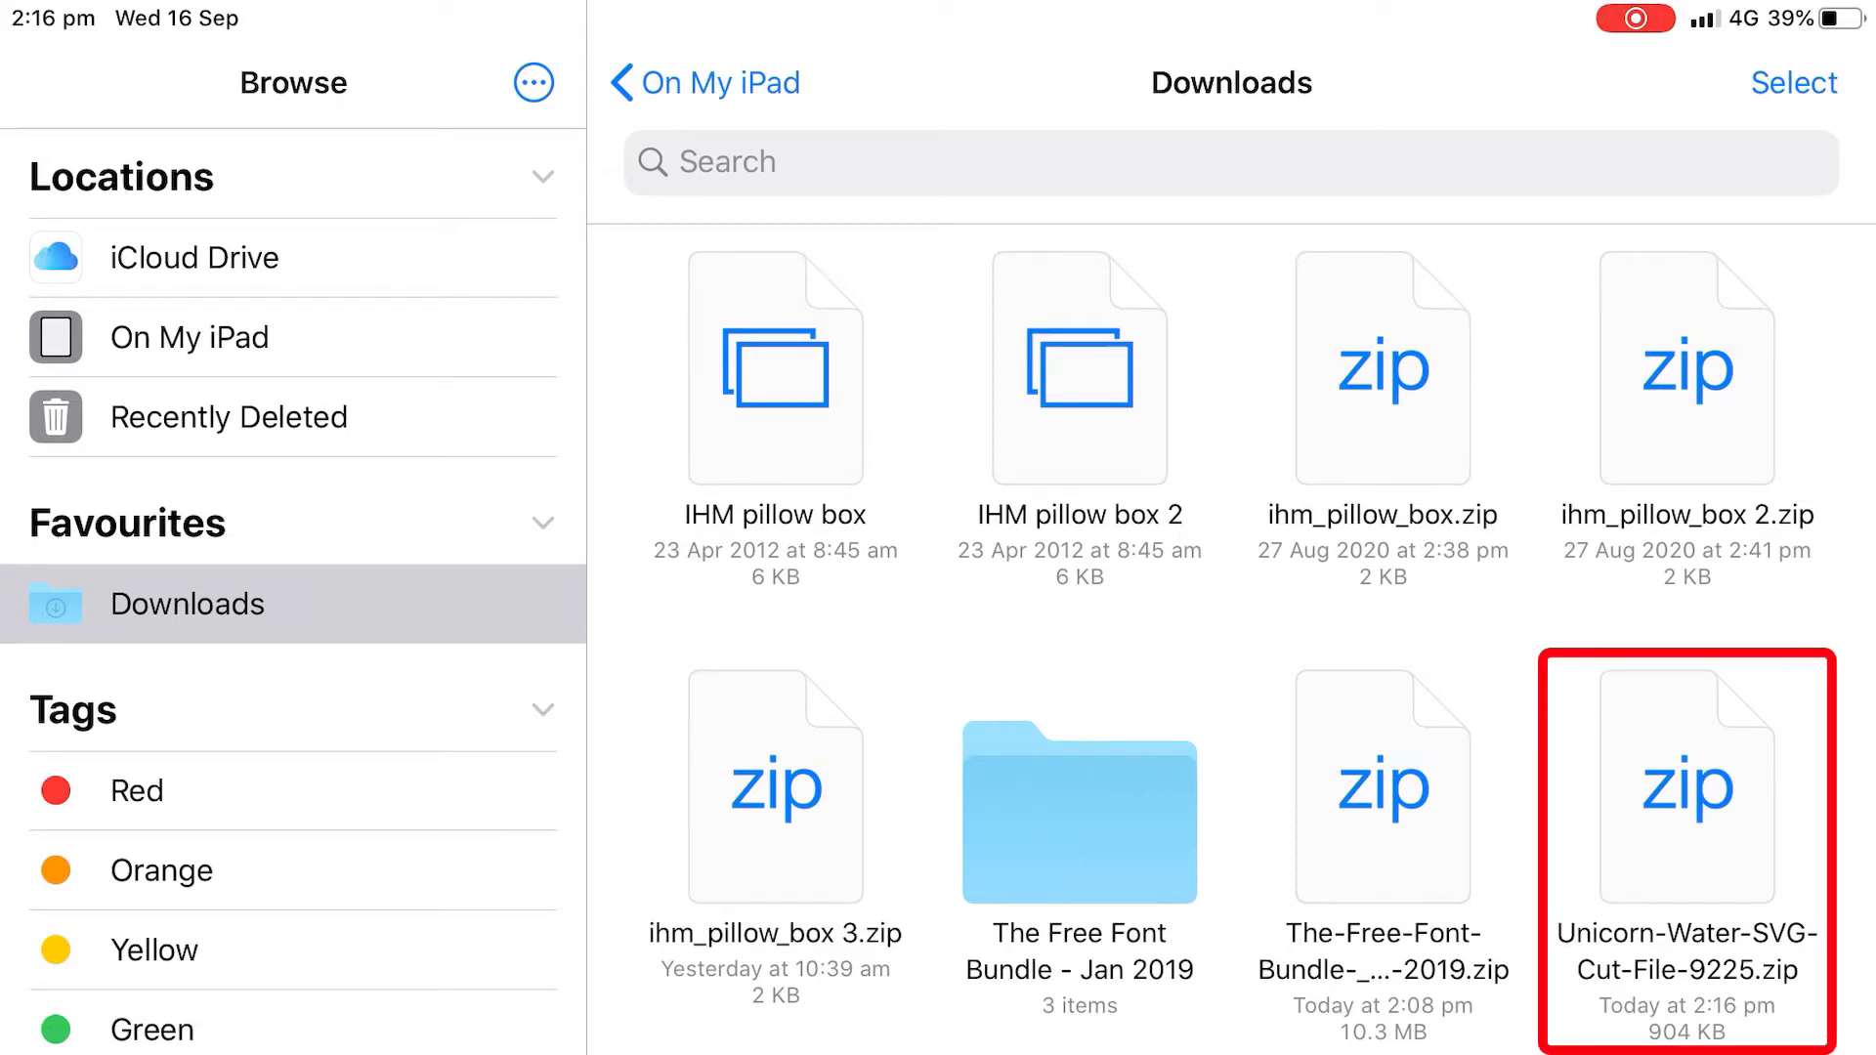
- Decompress Unicorn-Water-SVG-Cut-File-9225.zip into its own four-item folder in Downloads
scroll("down", 3)
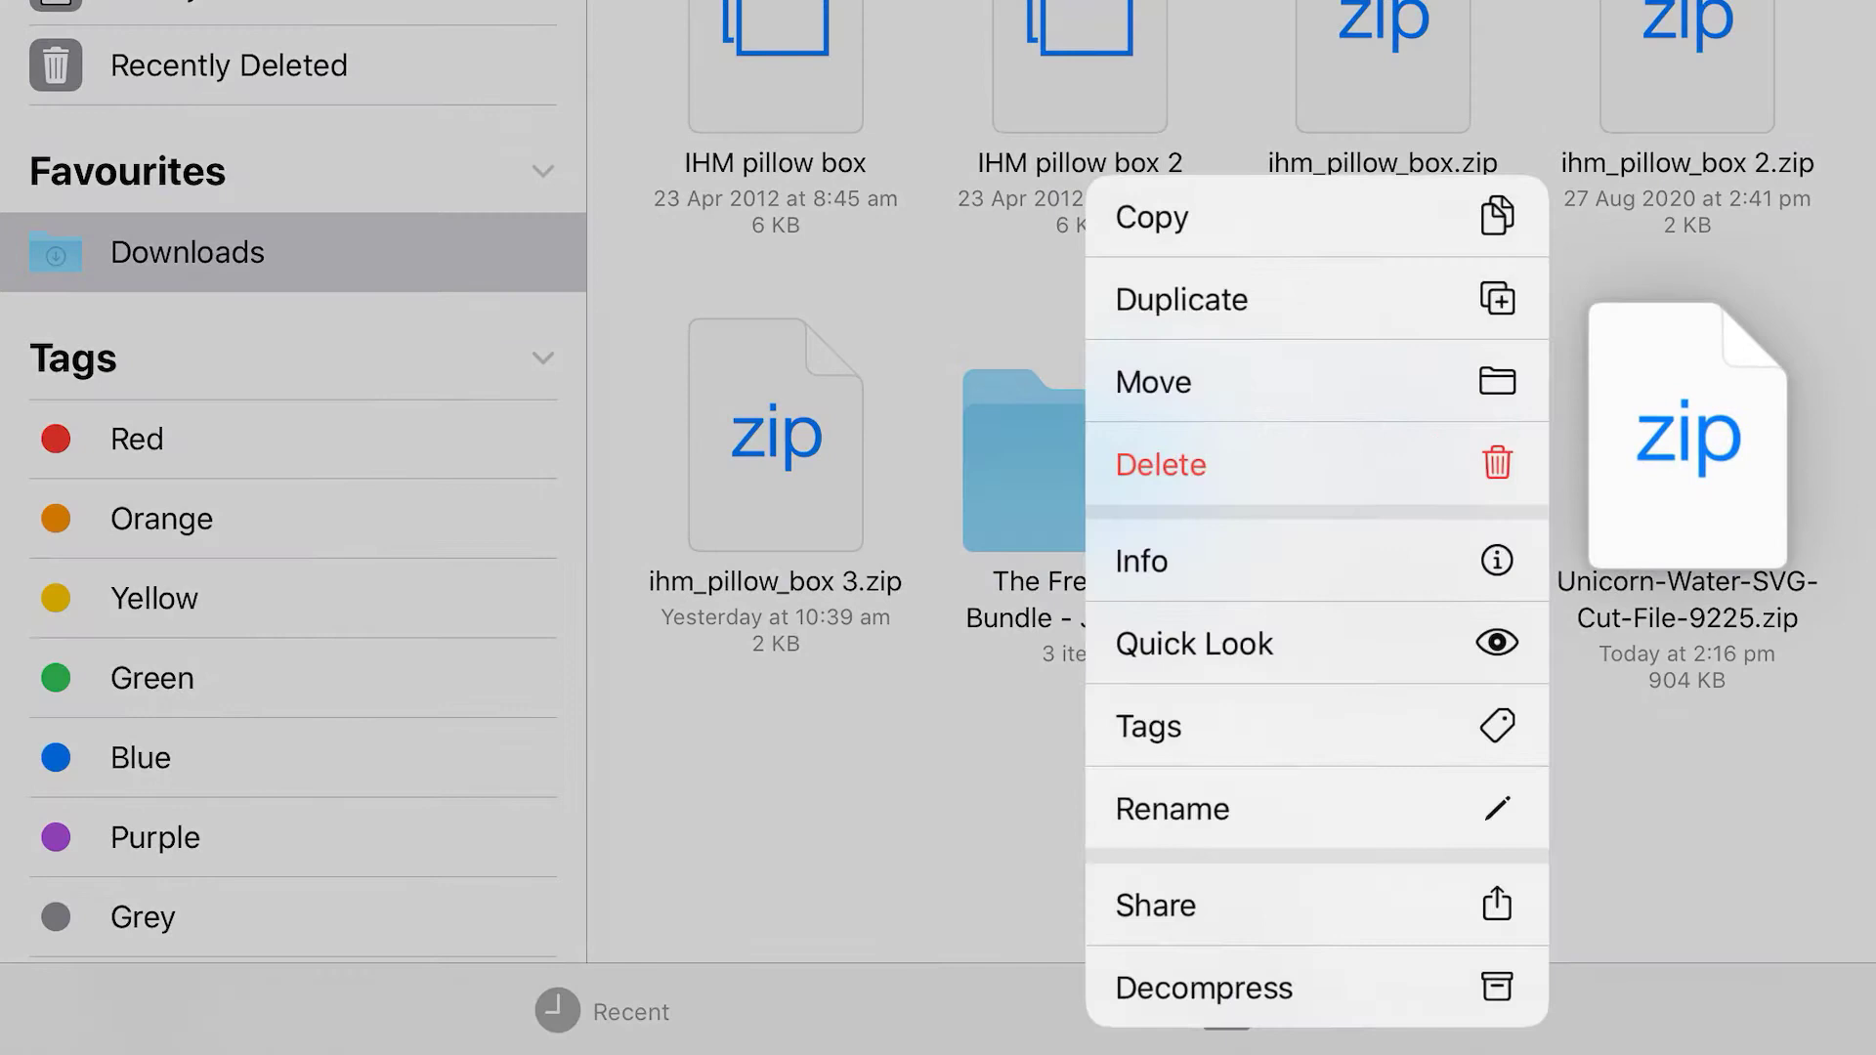
mouse_move(1208, 979)
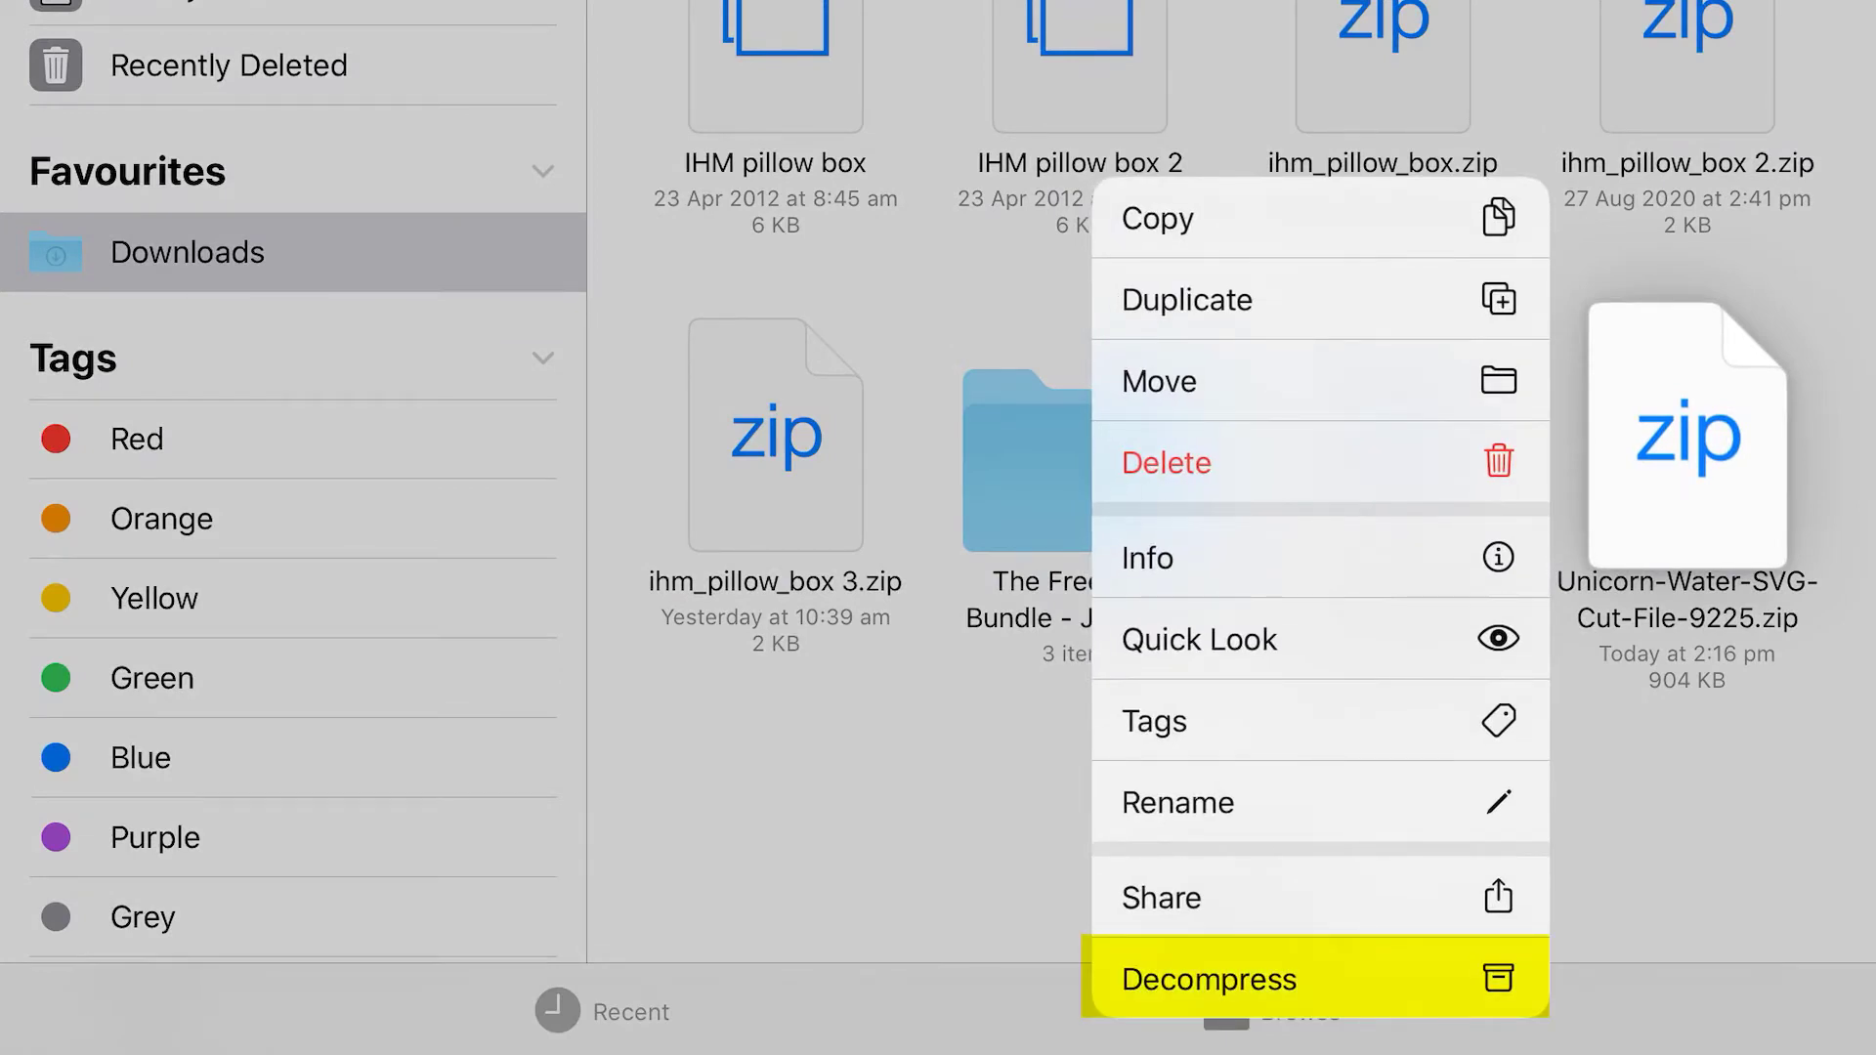
left_click(1208, 979)
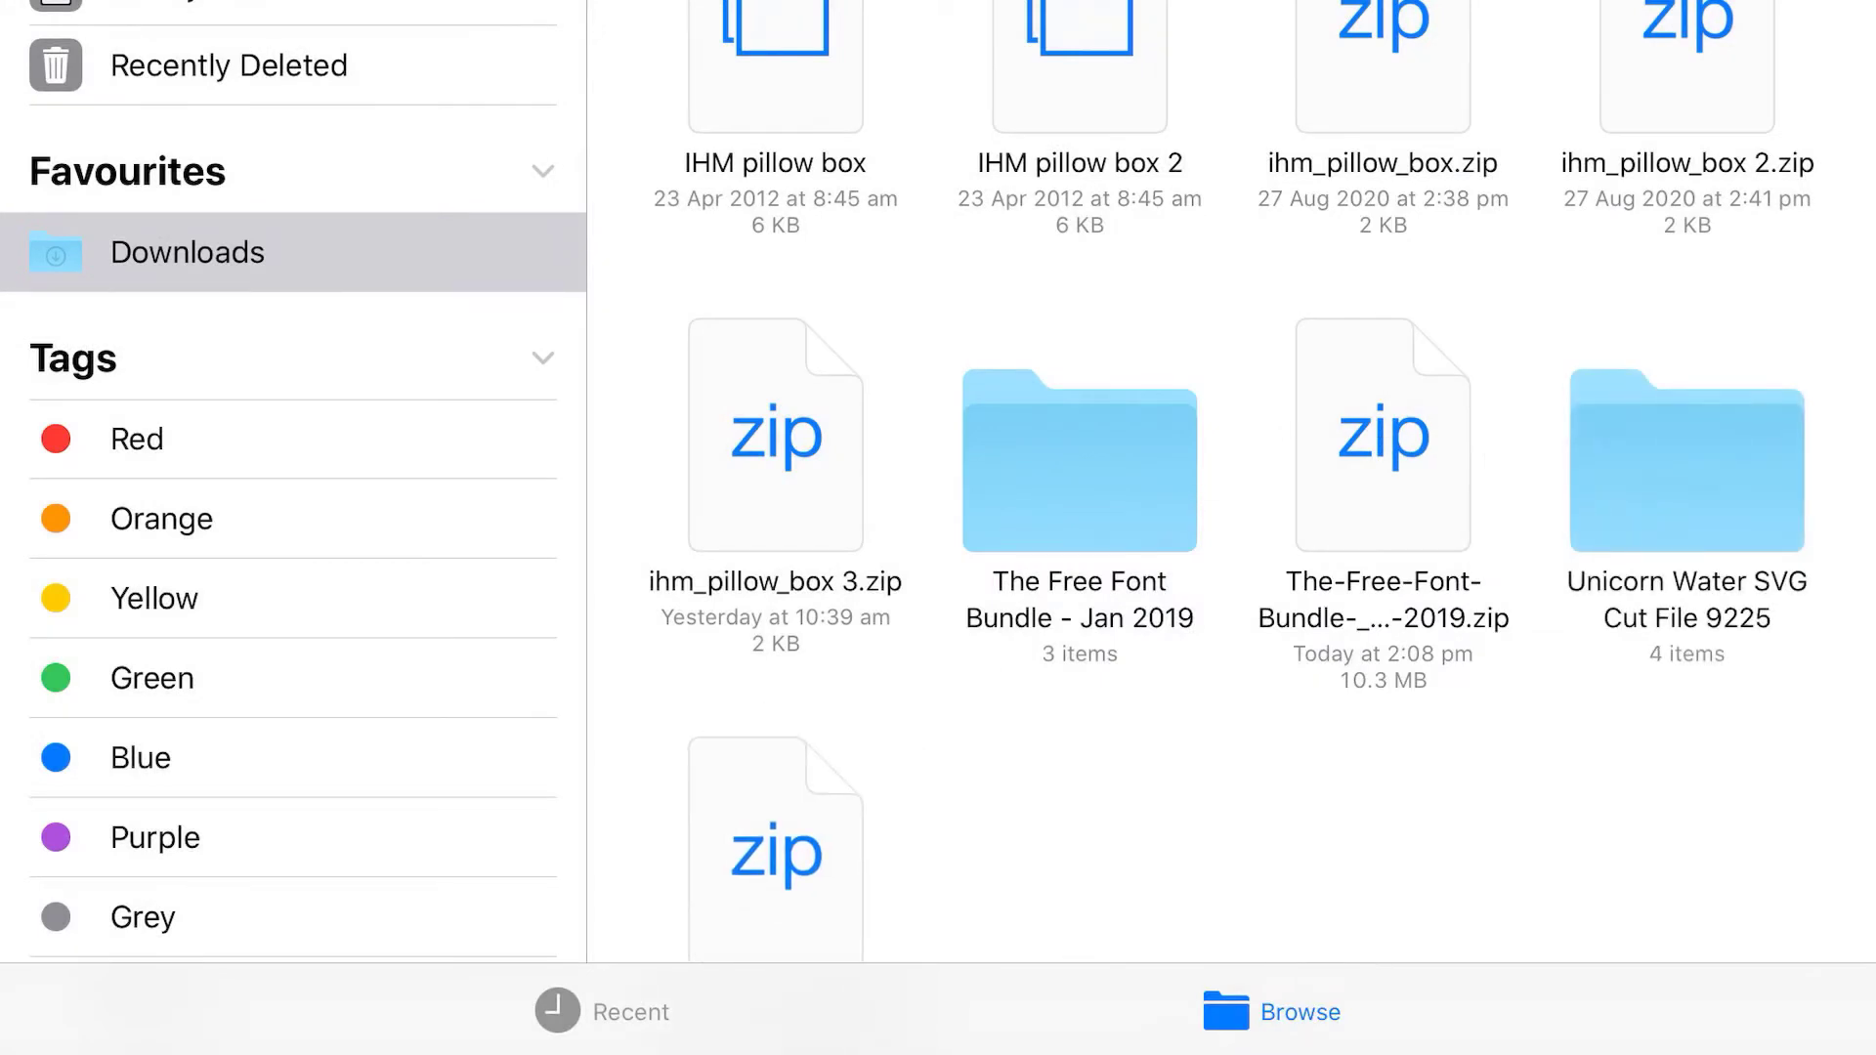
left_click(1685, 467)
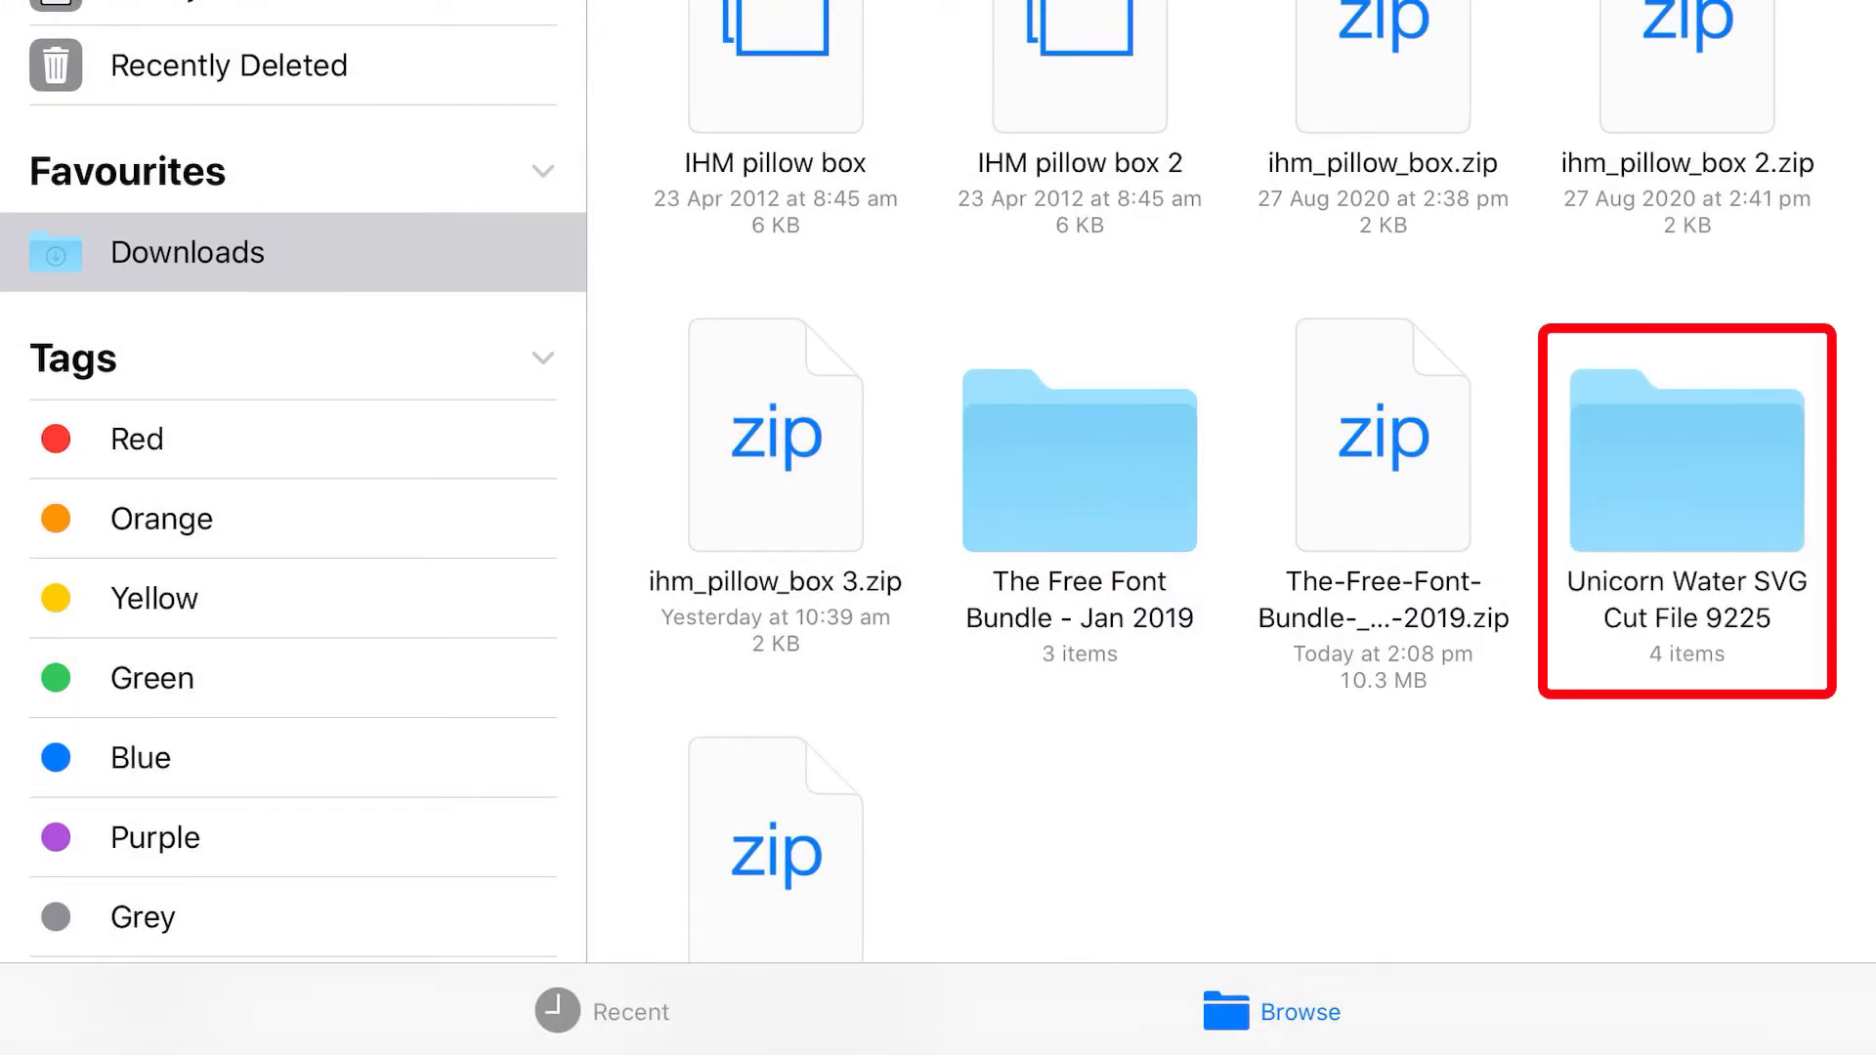
- Browse the Unicorn Water SVG Cut File 9225 folder to the SVG with the preview, then switch to Cricut Design Space
double_click(1685, 467)
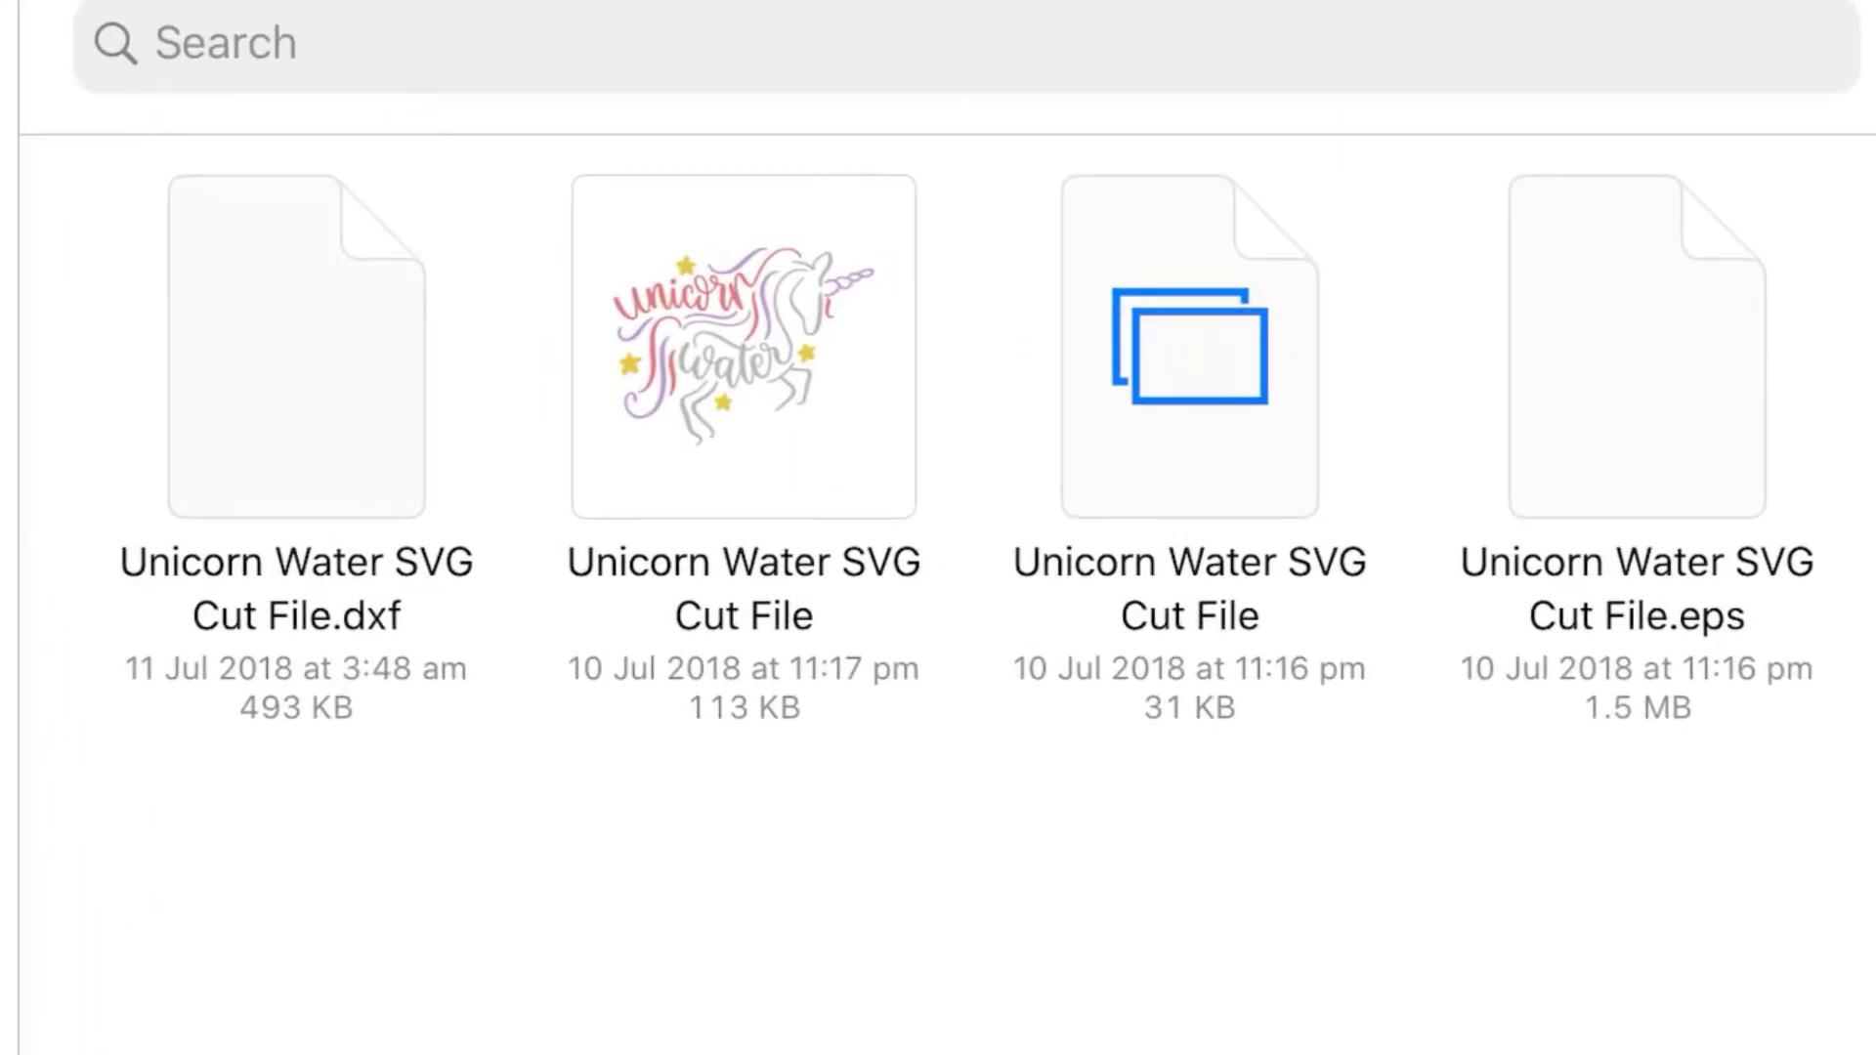
double_click(371, 616)
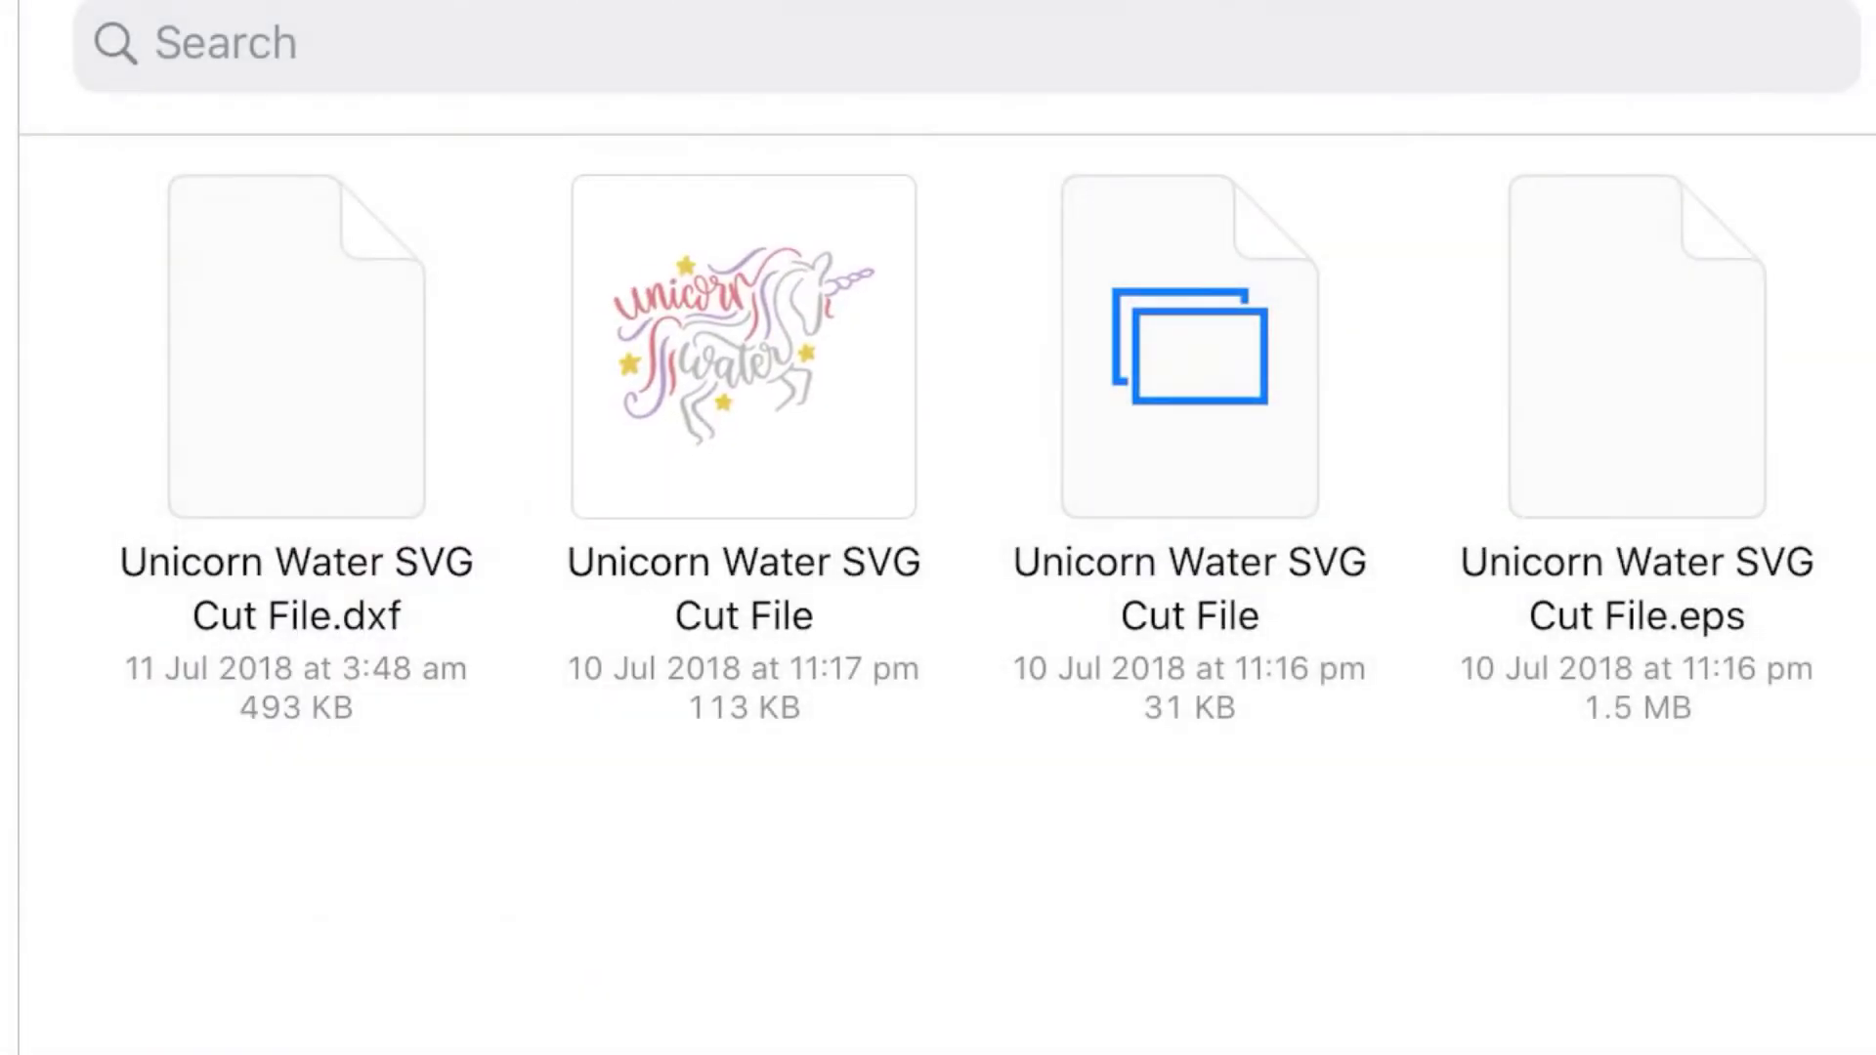
left_click(743, 347)
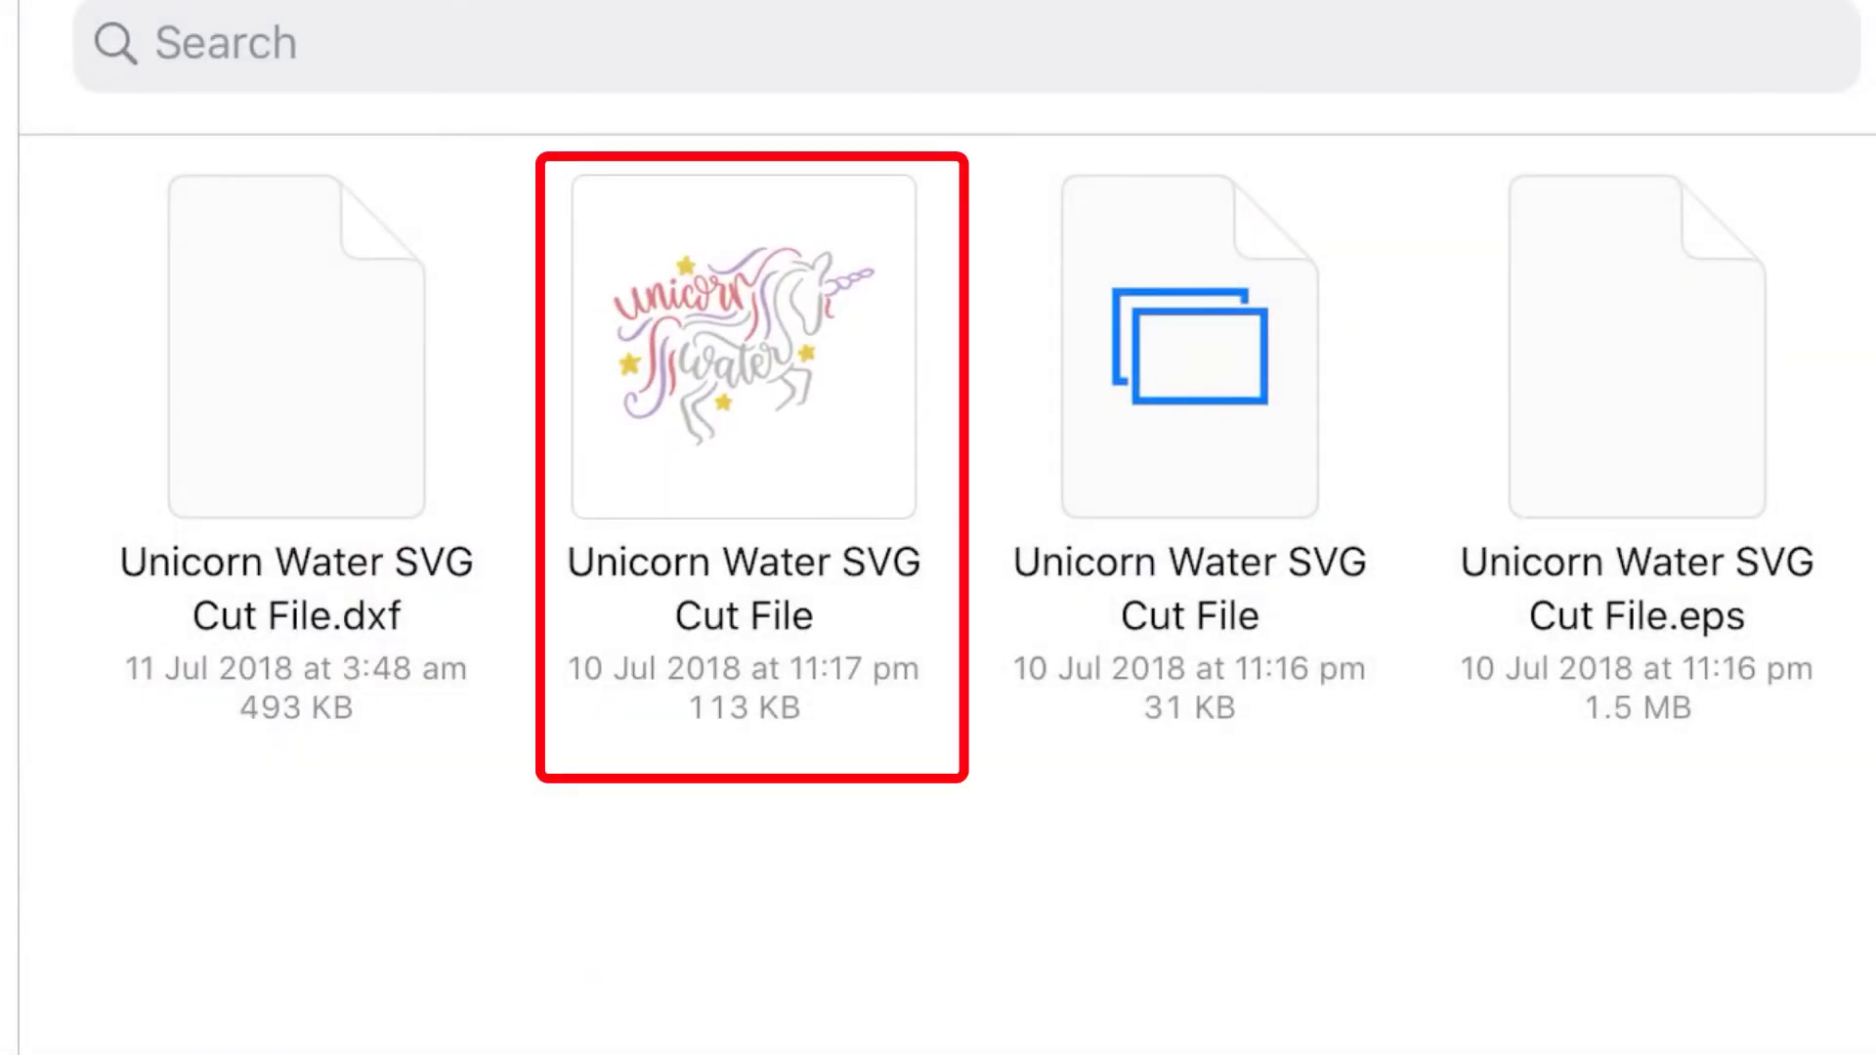
left_click(1186, 347)
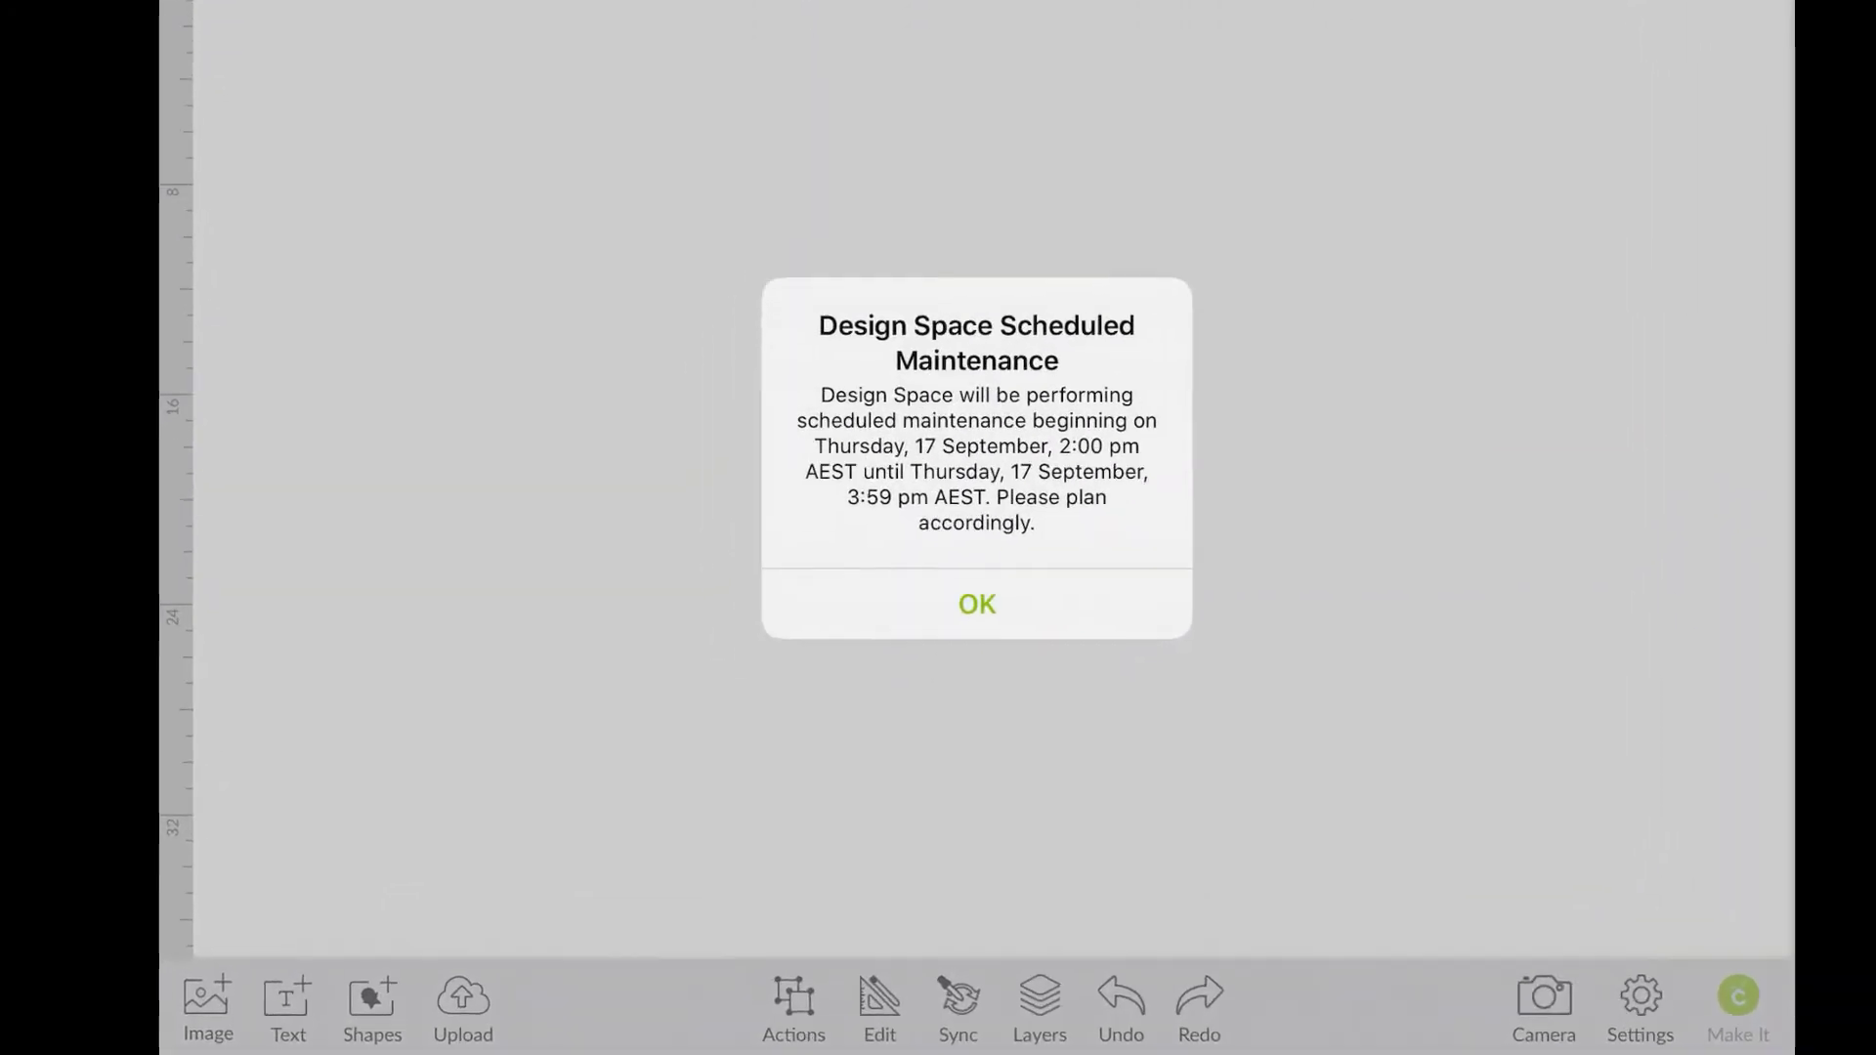
- Dismiss the maintenance notice and start an image upload via Browse Files
left_click(977, 604)
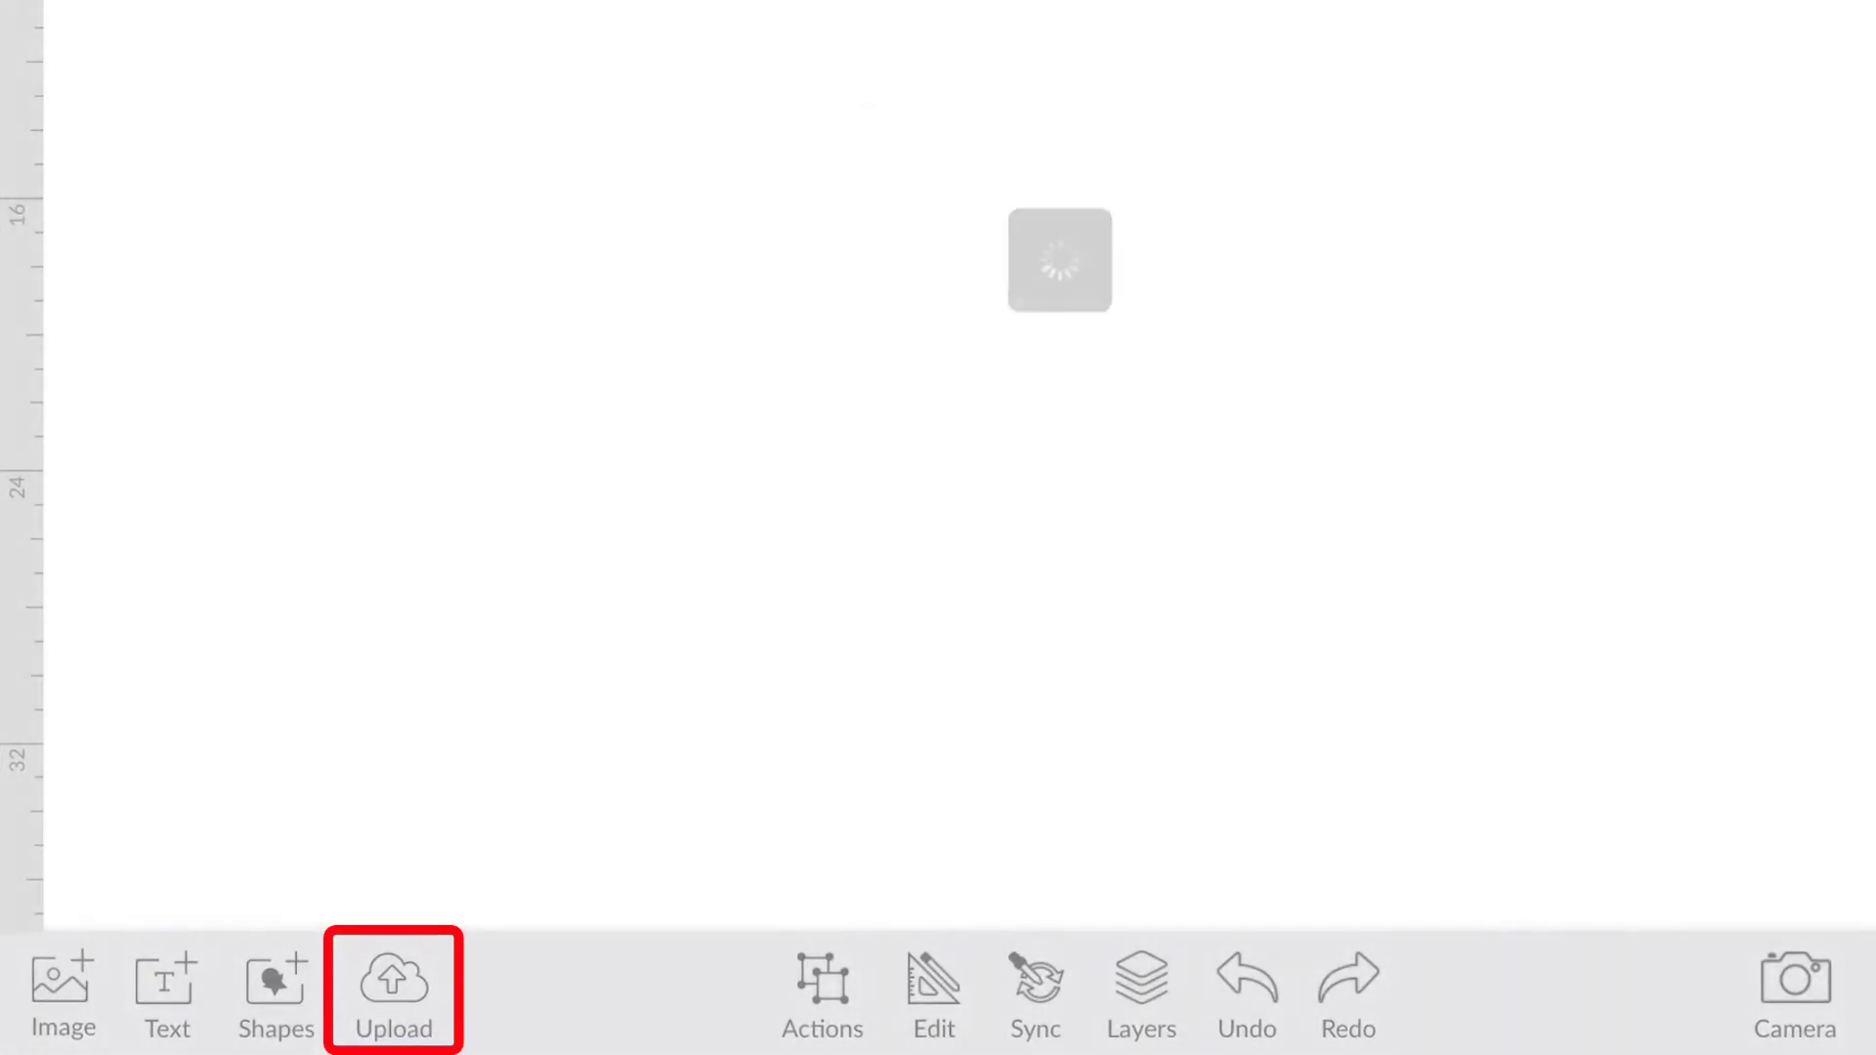
left_click(395, 999)
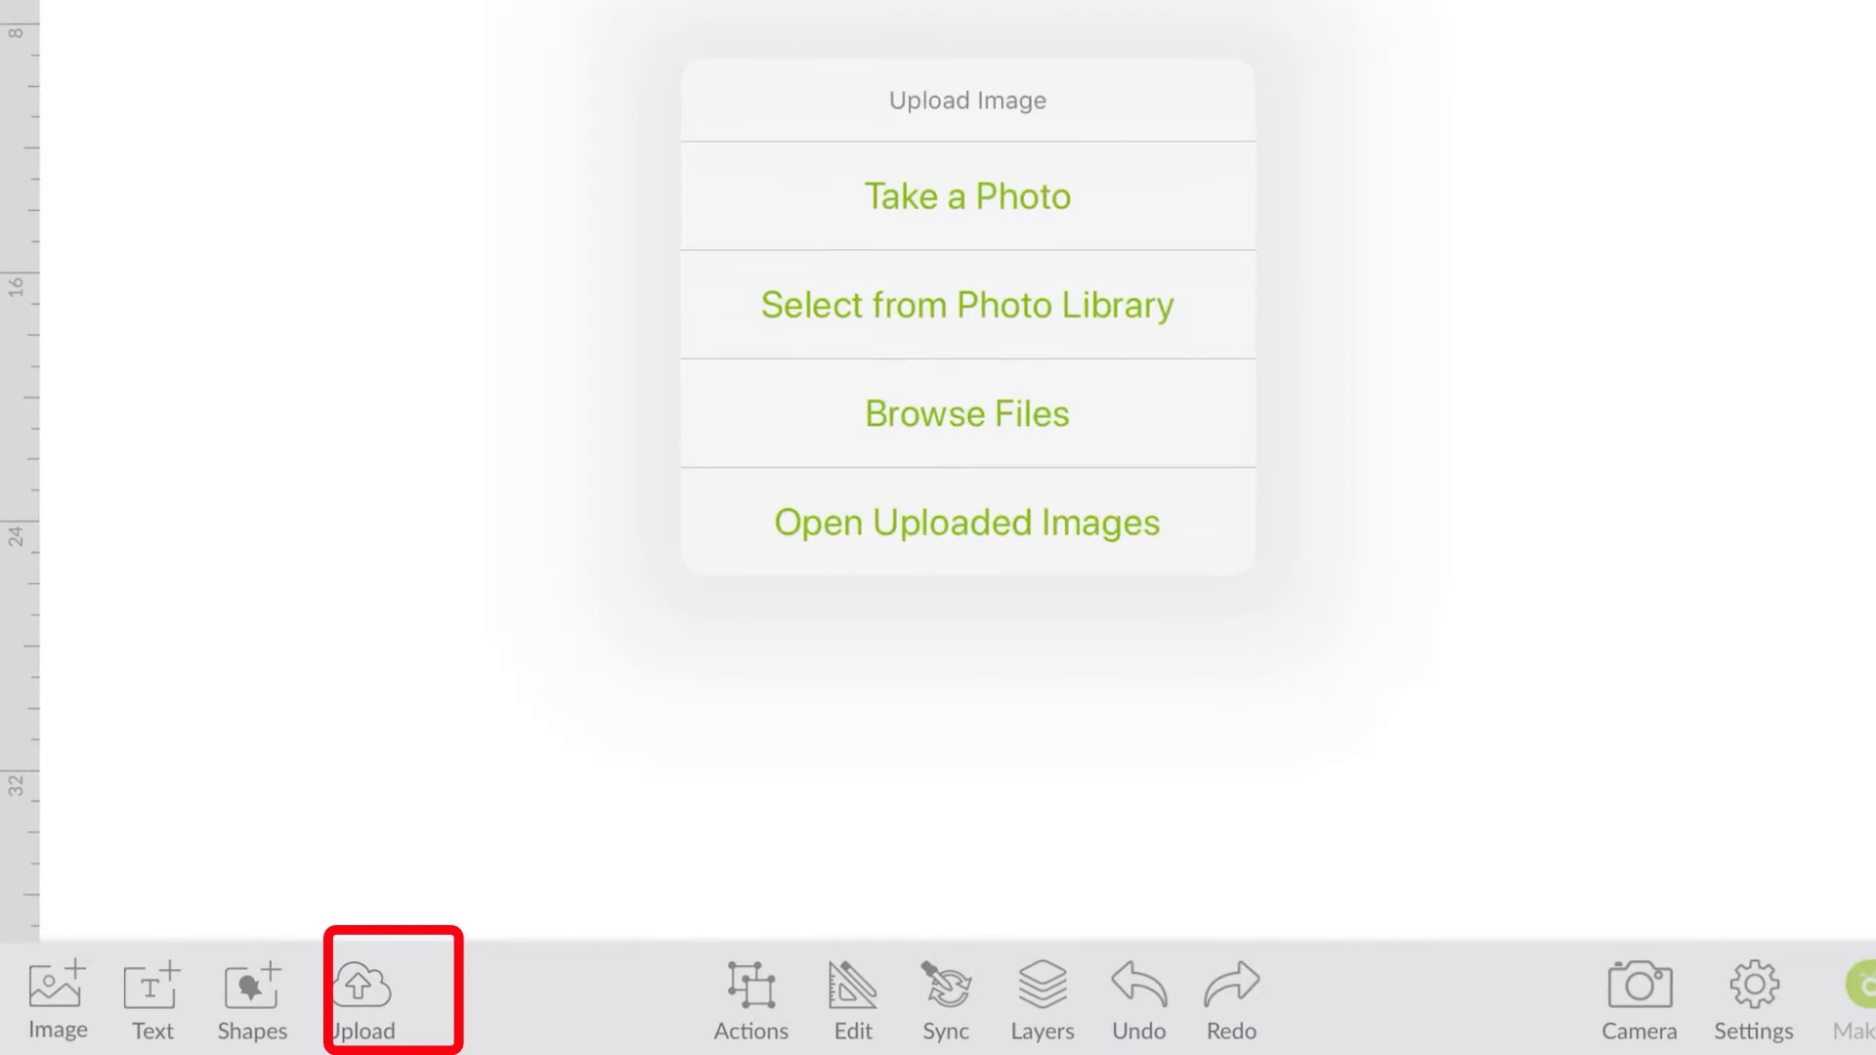
left_click(966, 414)
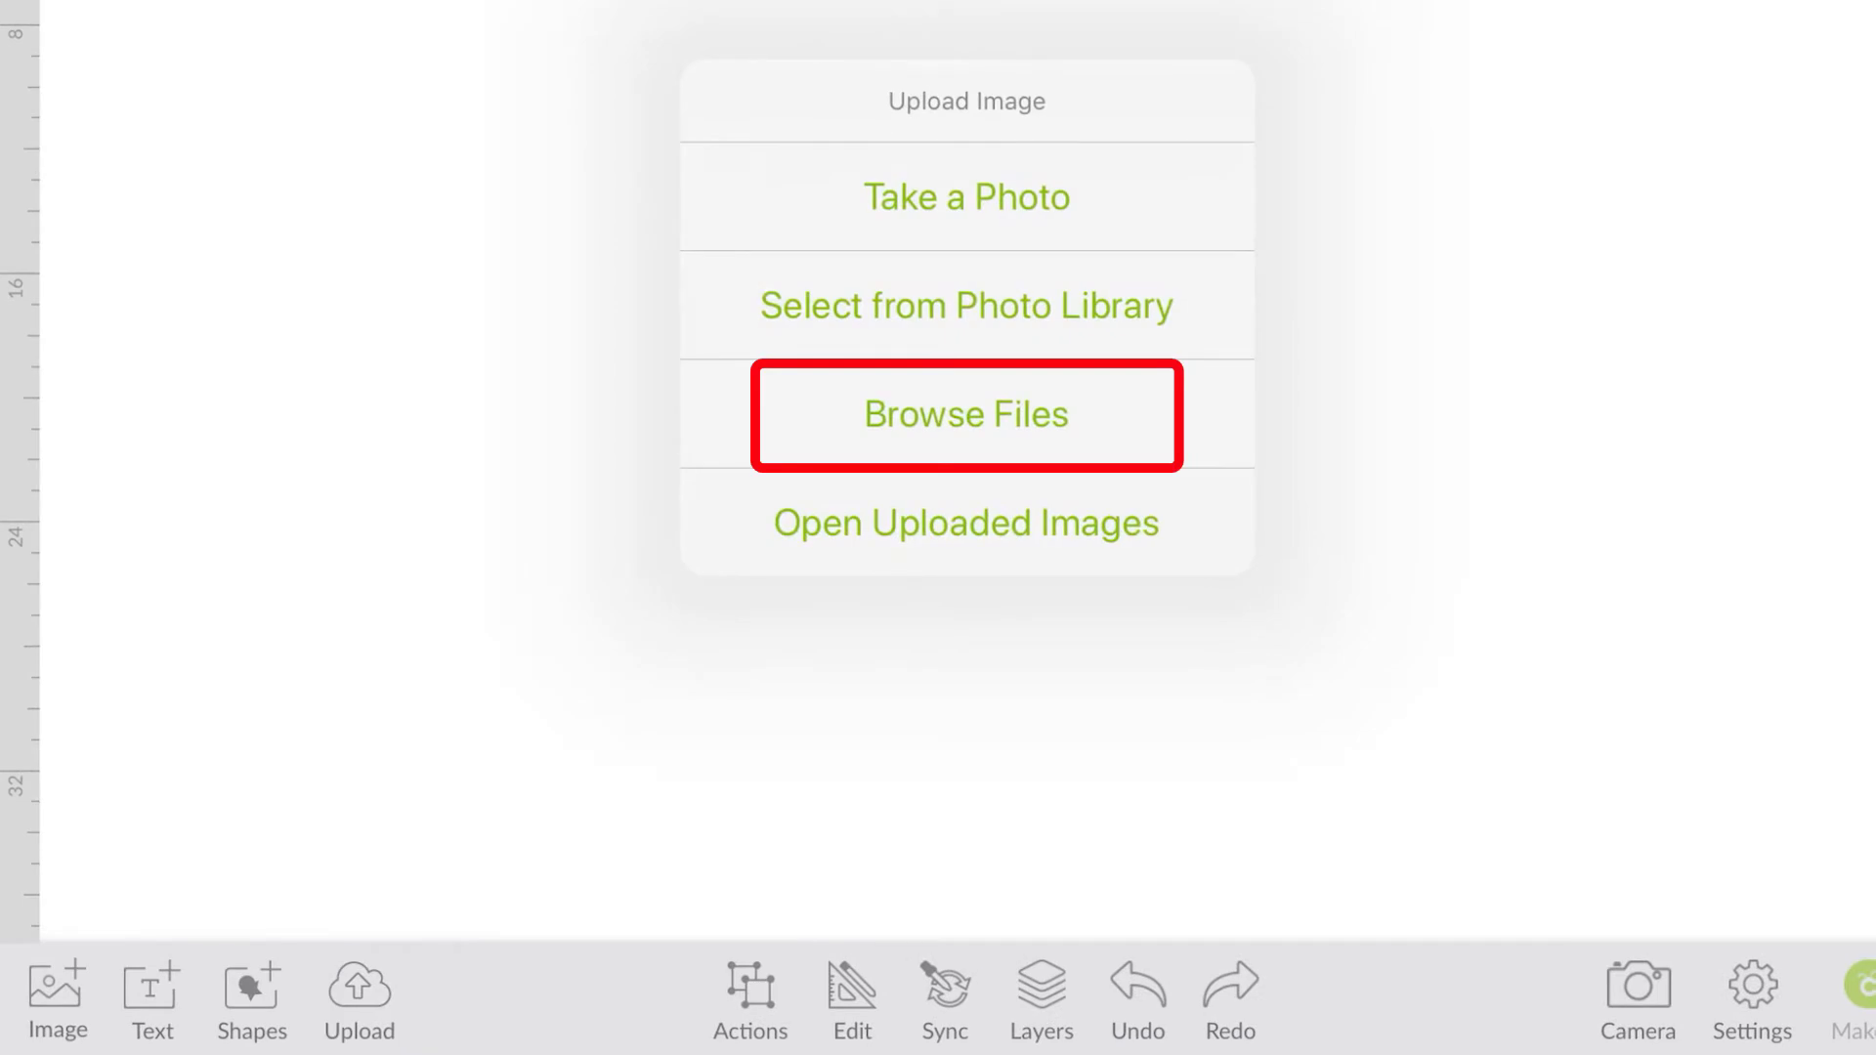
left_click(963, 414)
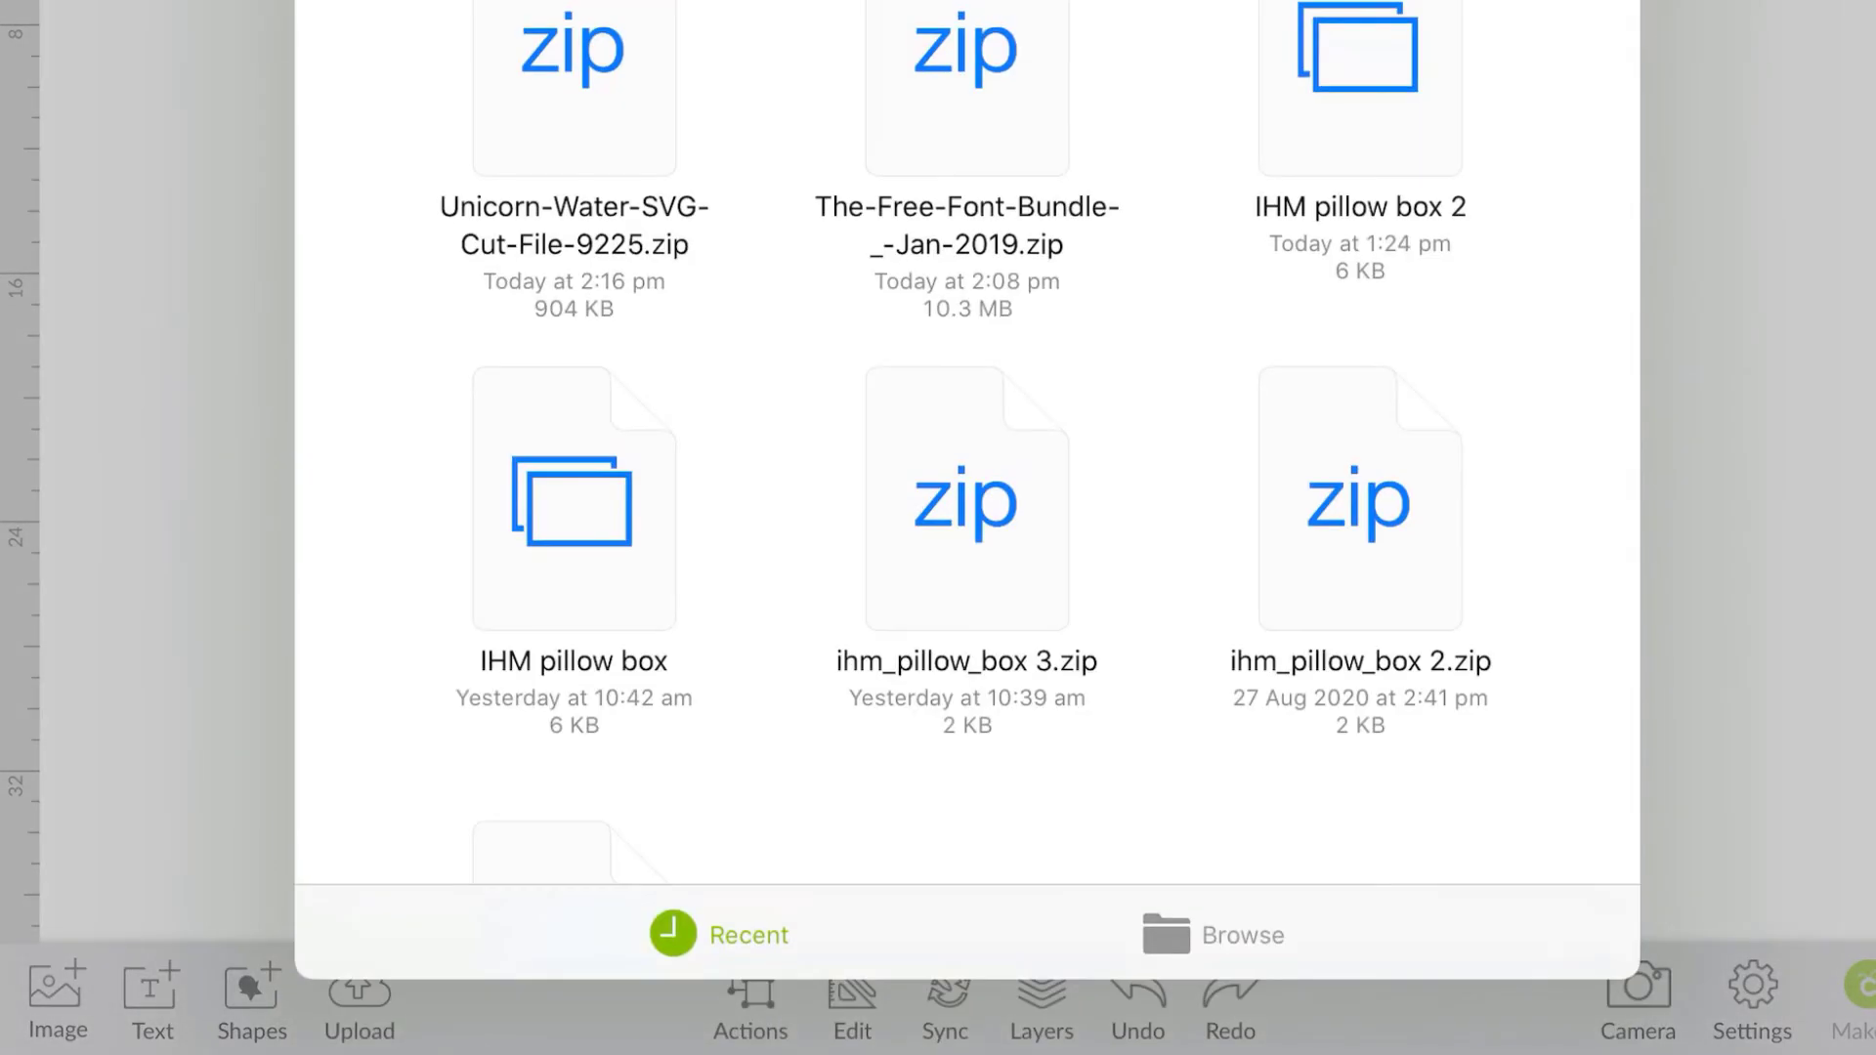
- Pick the Unicorn Water SVG from its decompressed folder, reaching the Save Image screen
scroll("down", 3)
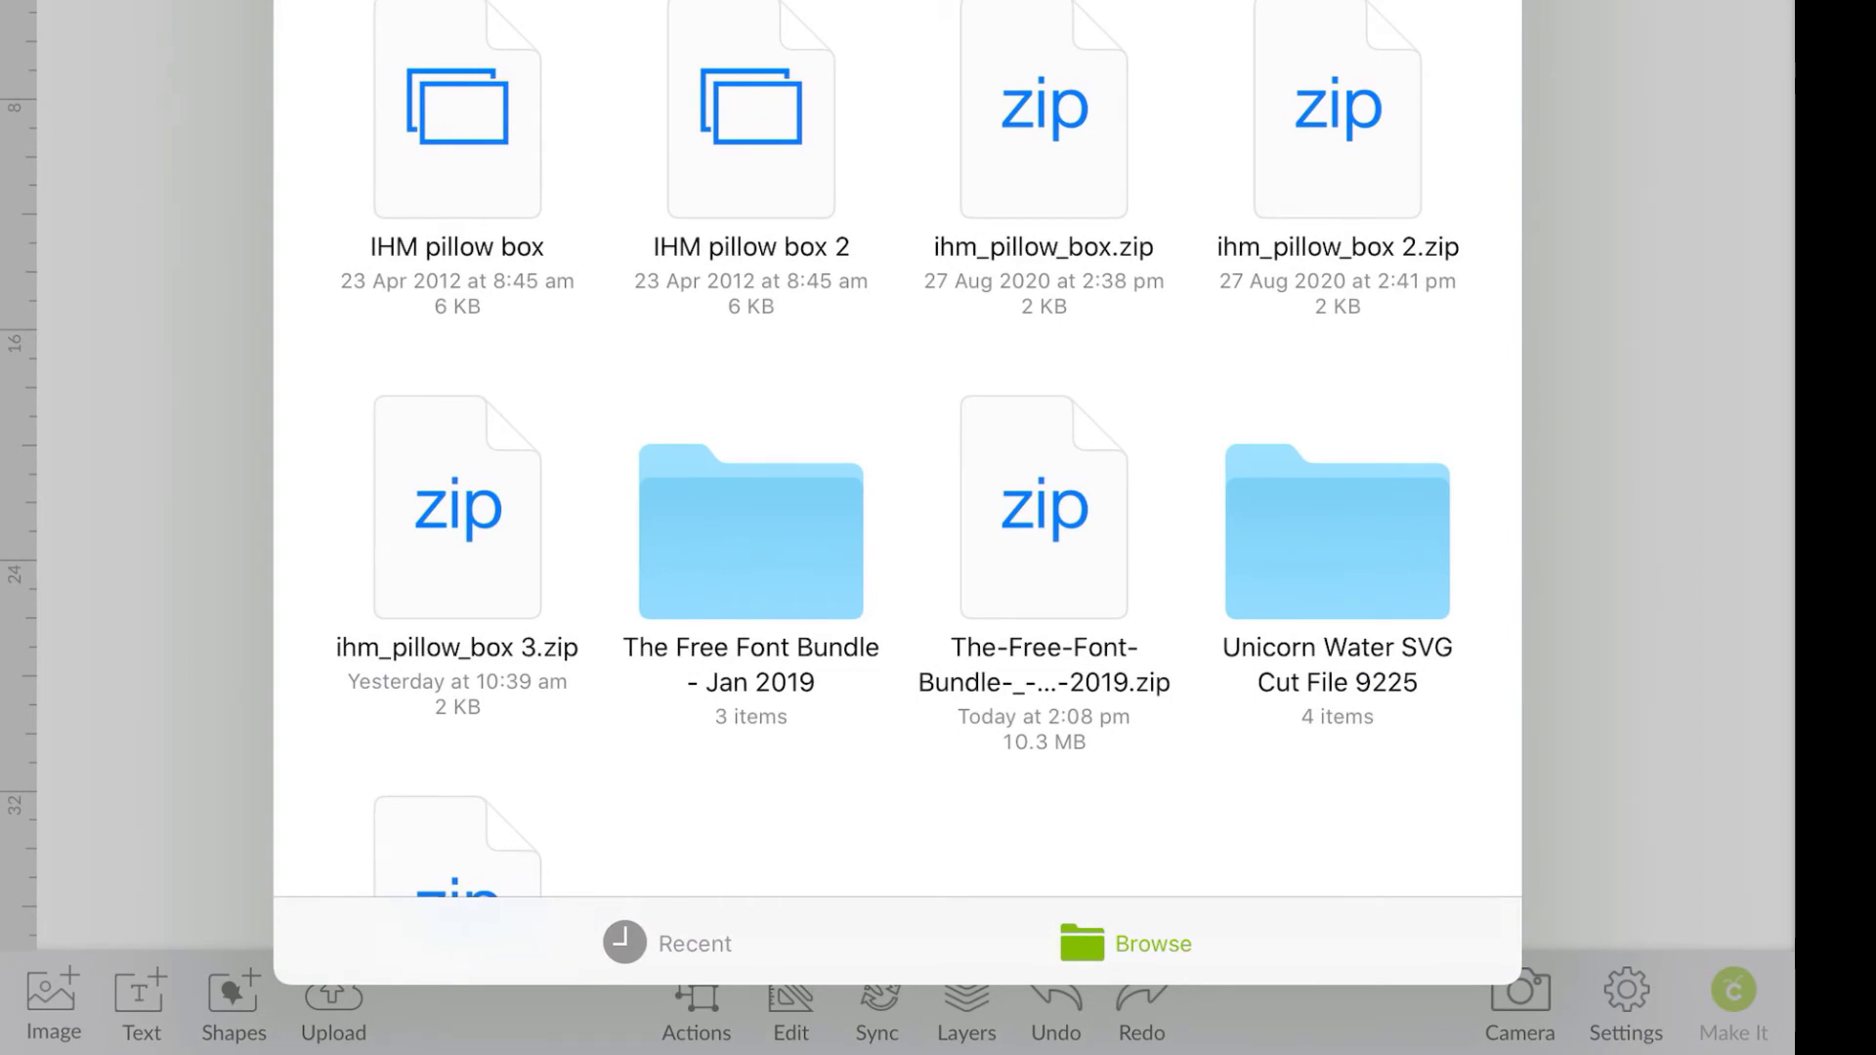
left_click(1337, 531)
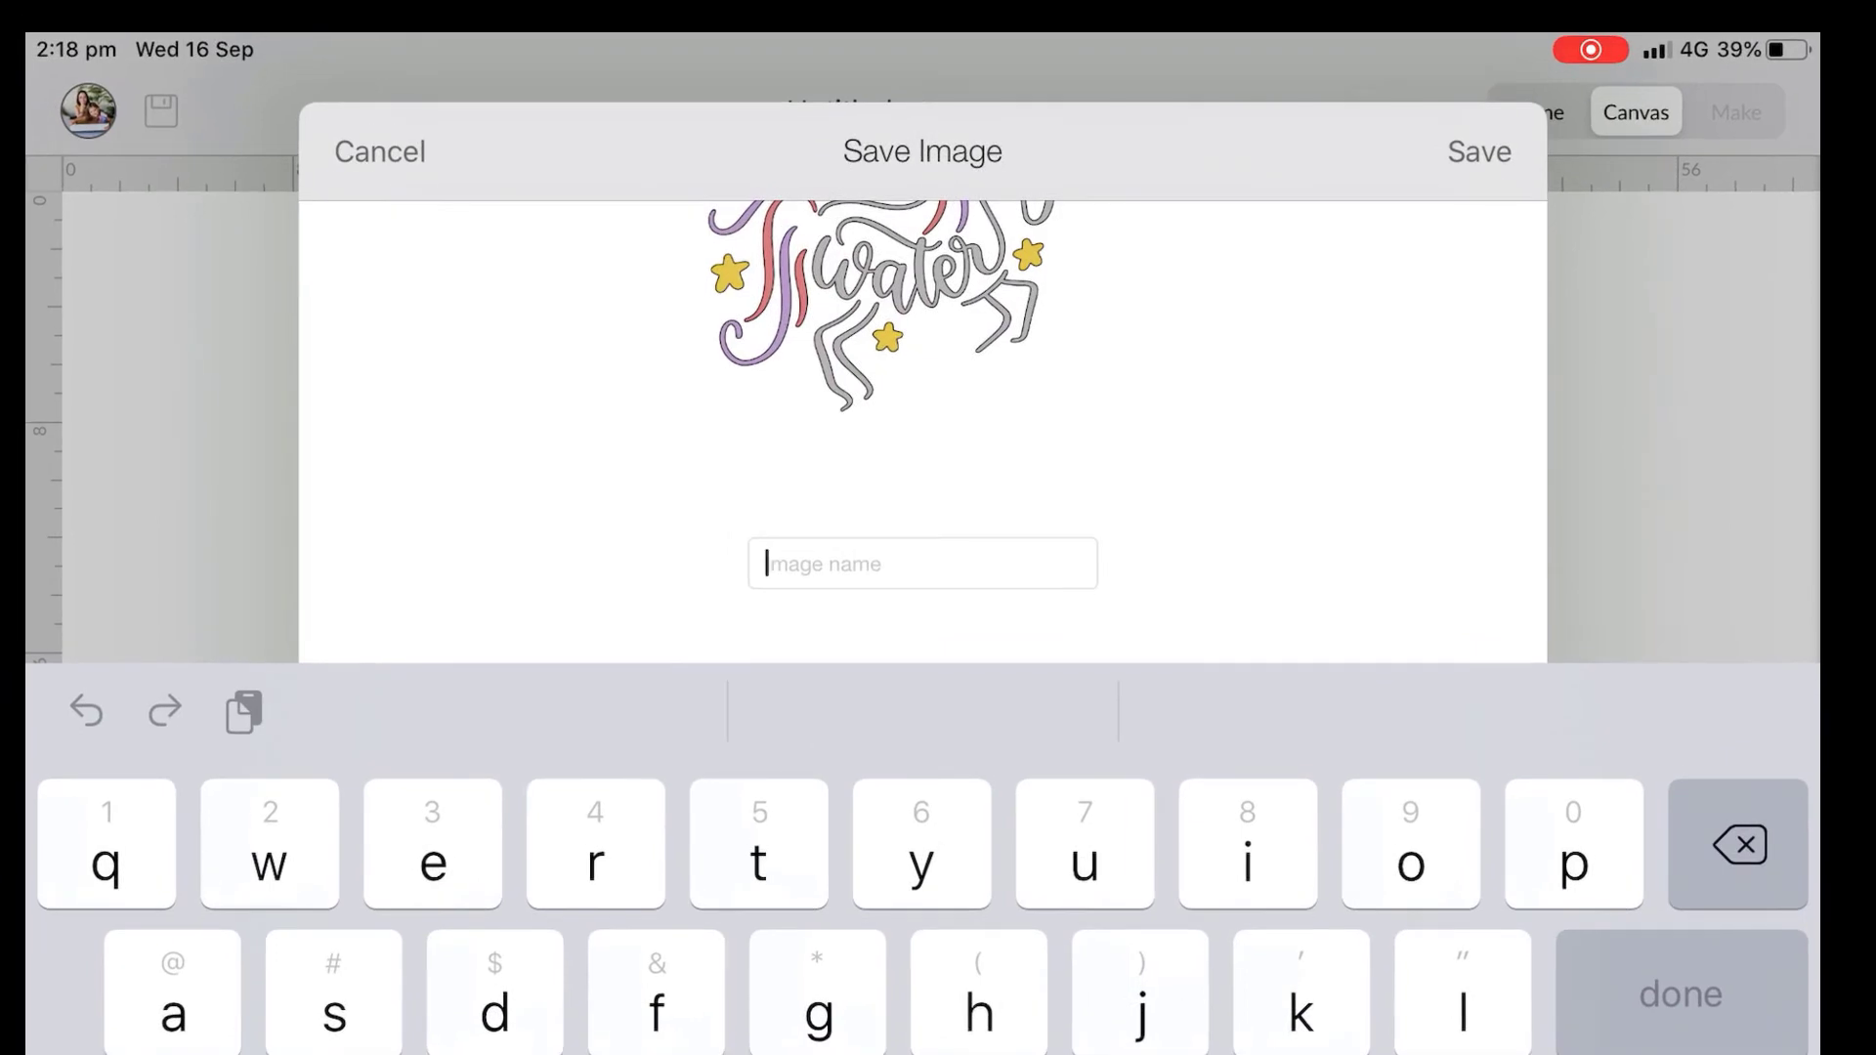
- Name the uploaded unicorn image 'Unicorn' and save it to the image library
type("Uniq")
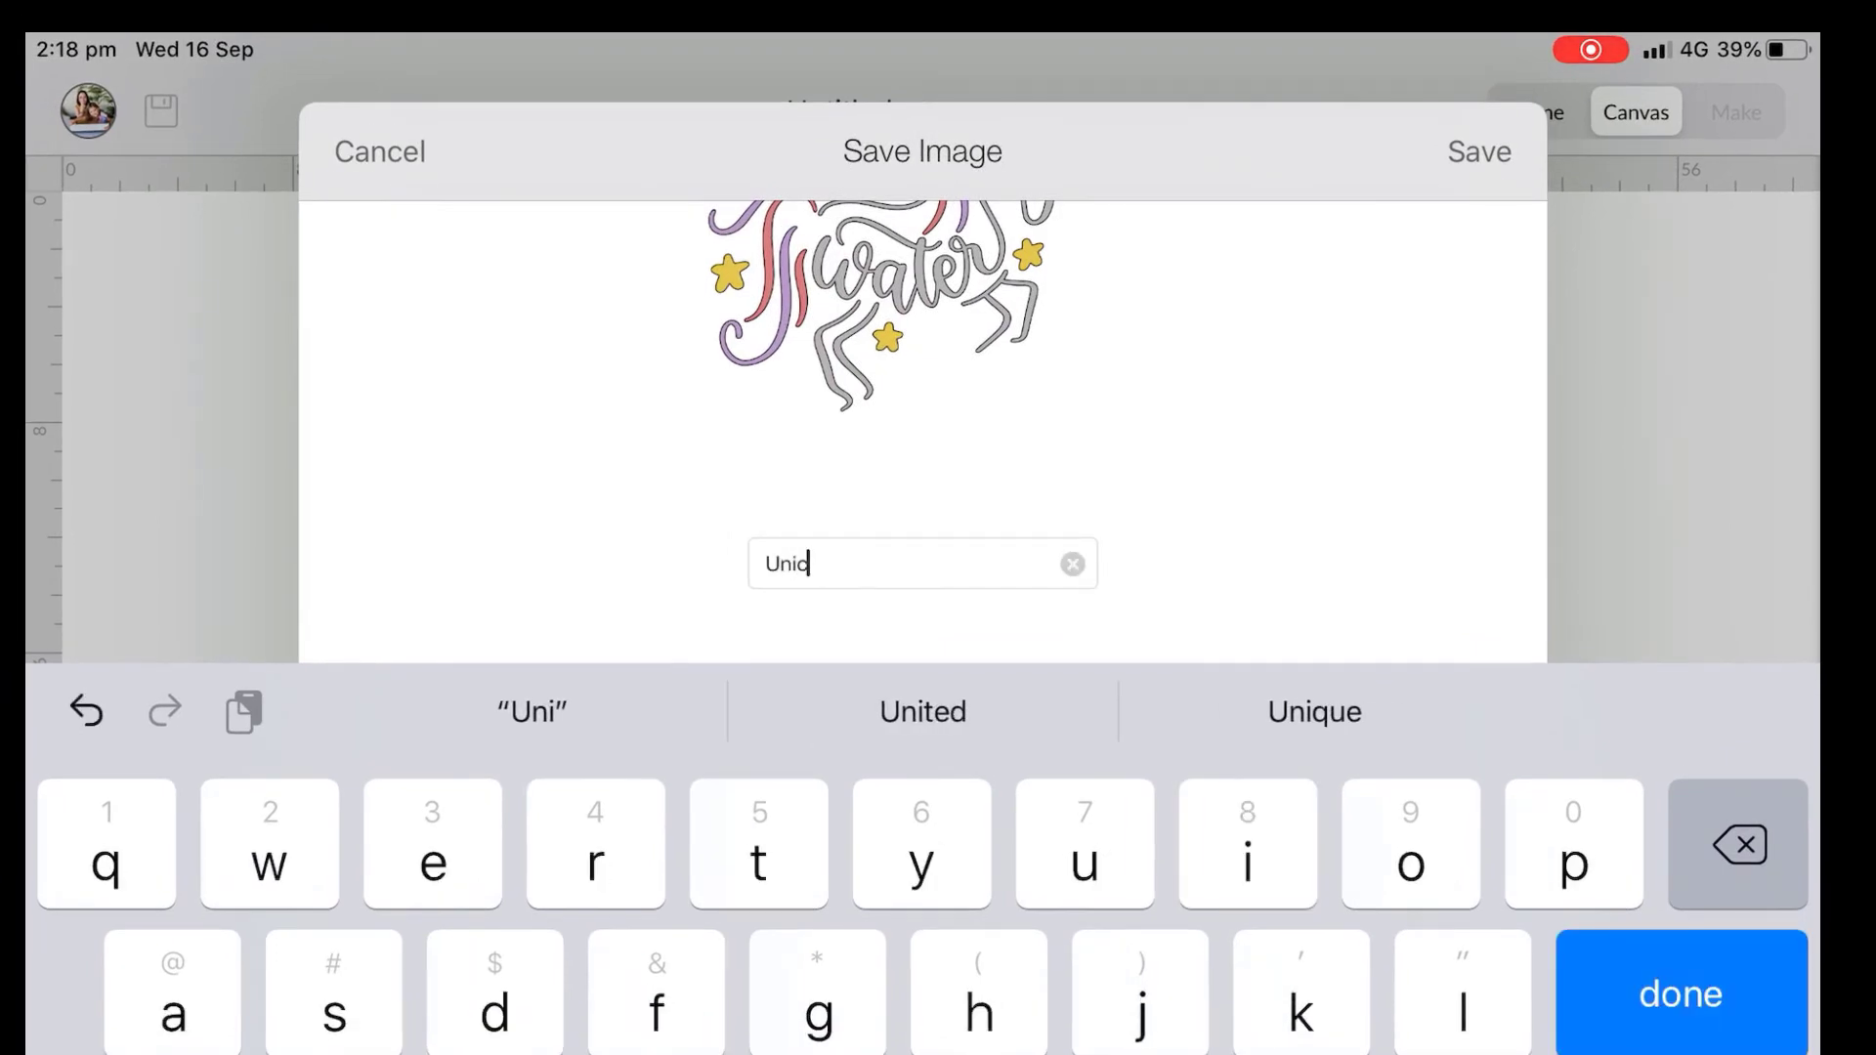
type("corn")
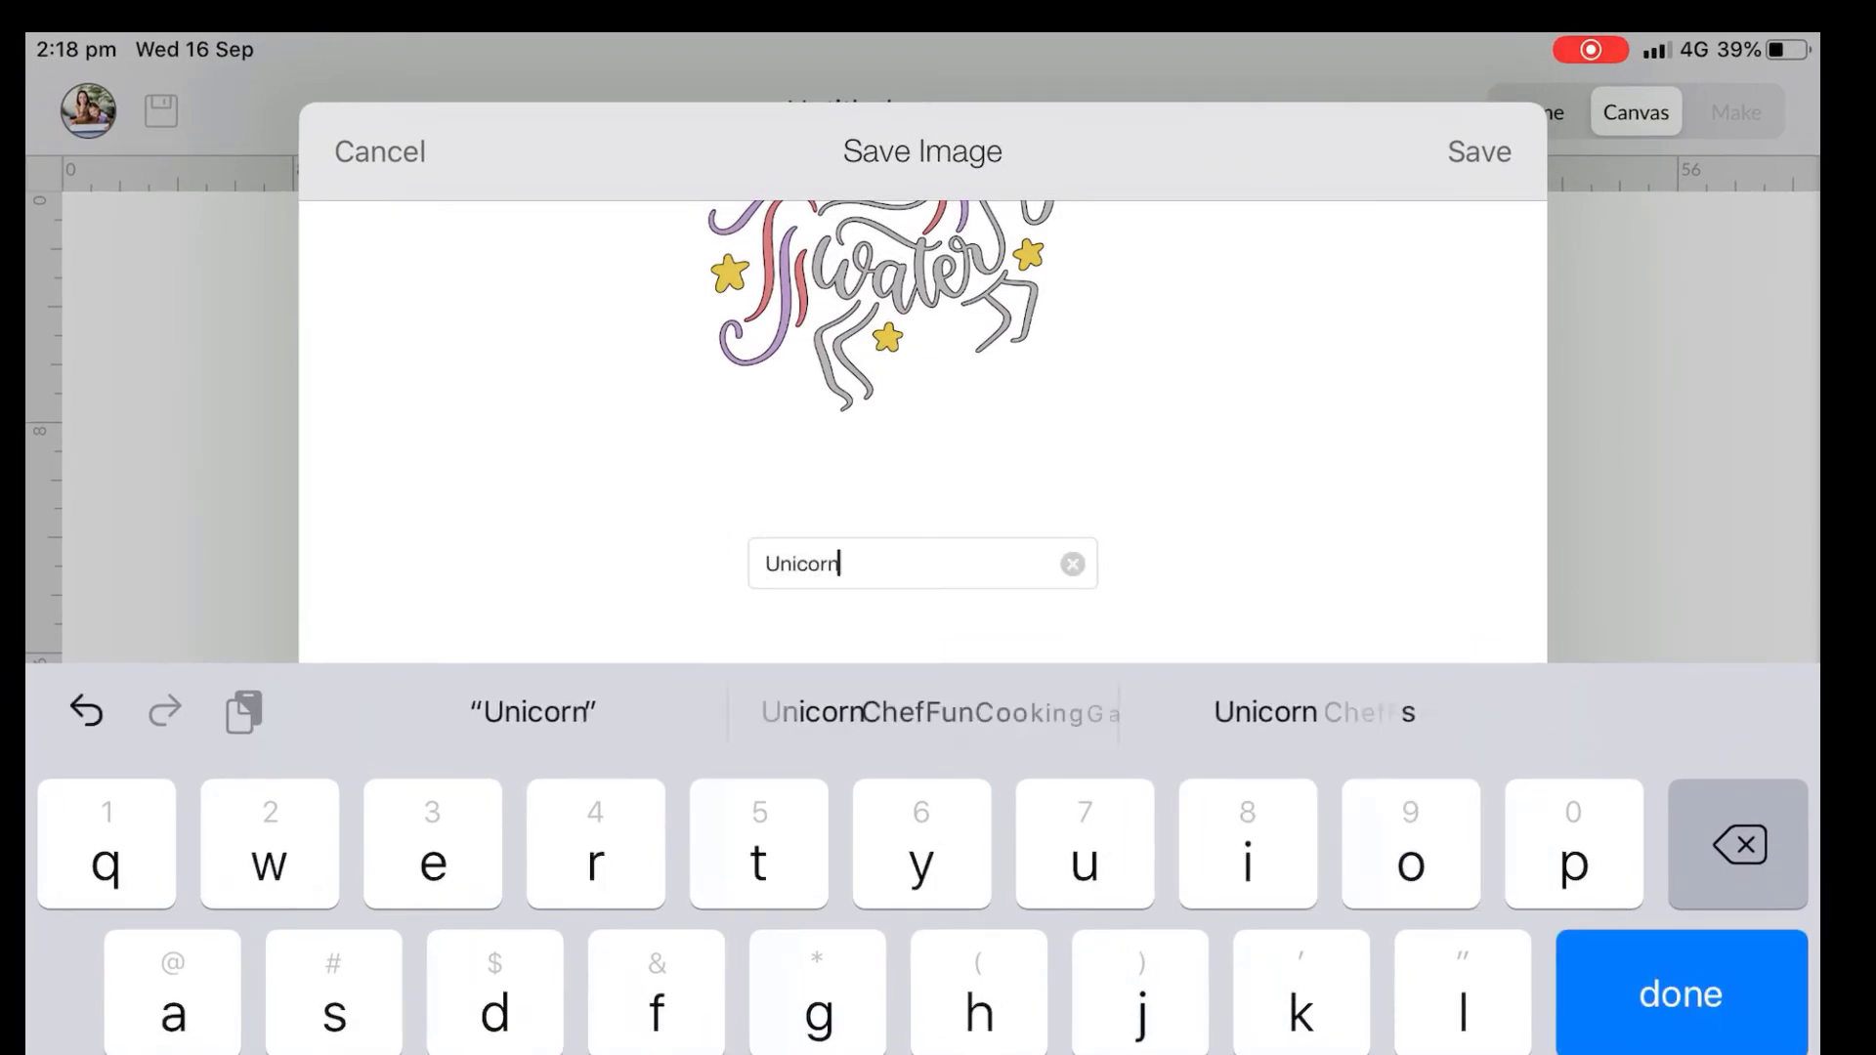
left_click(1478, 152)
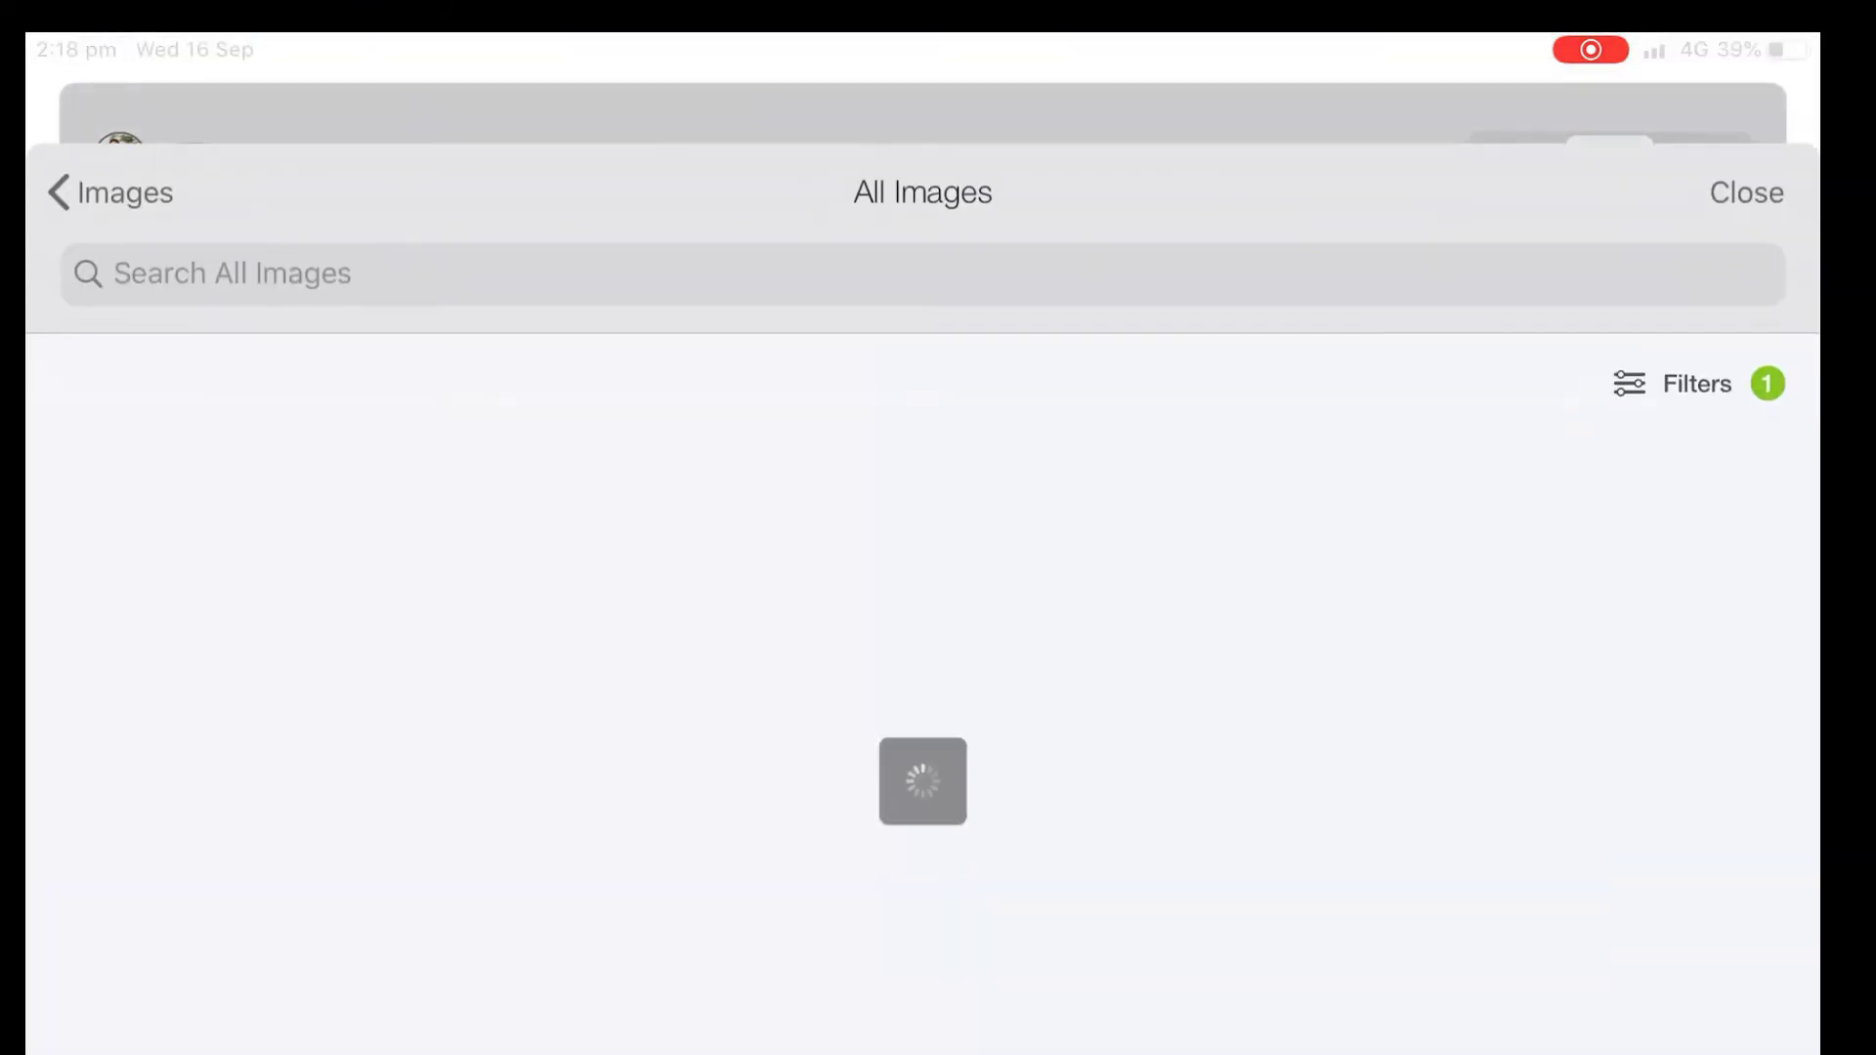